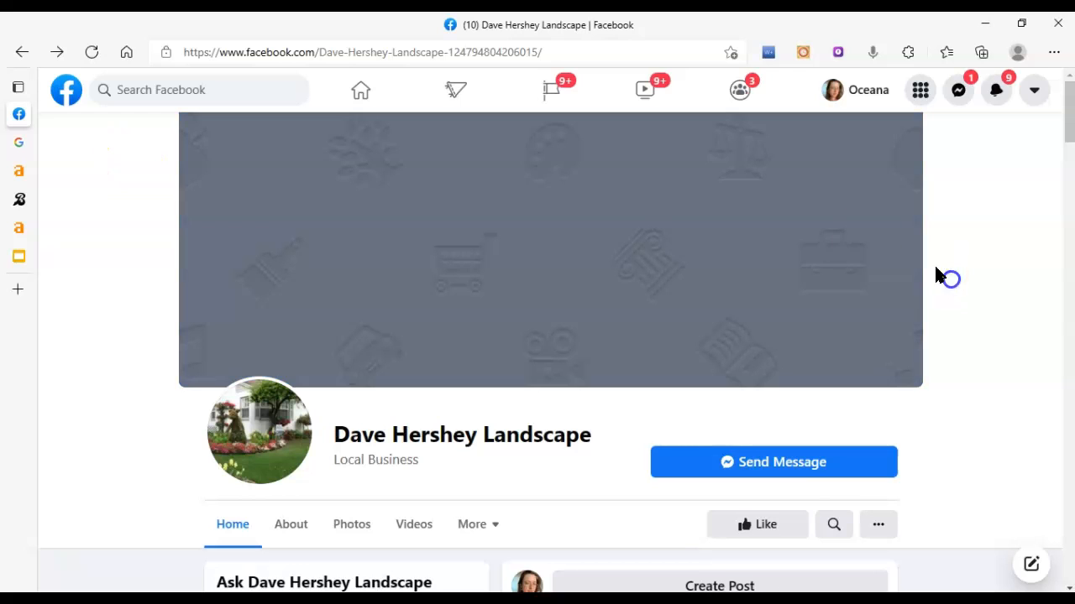
mouse_move(252, 204)
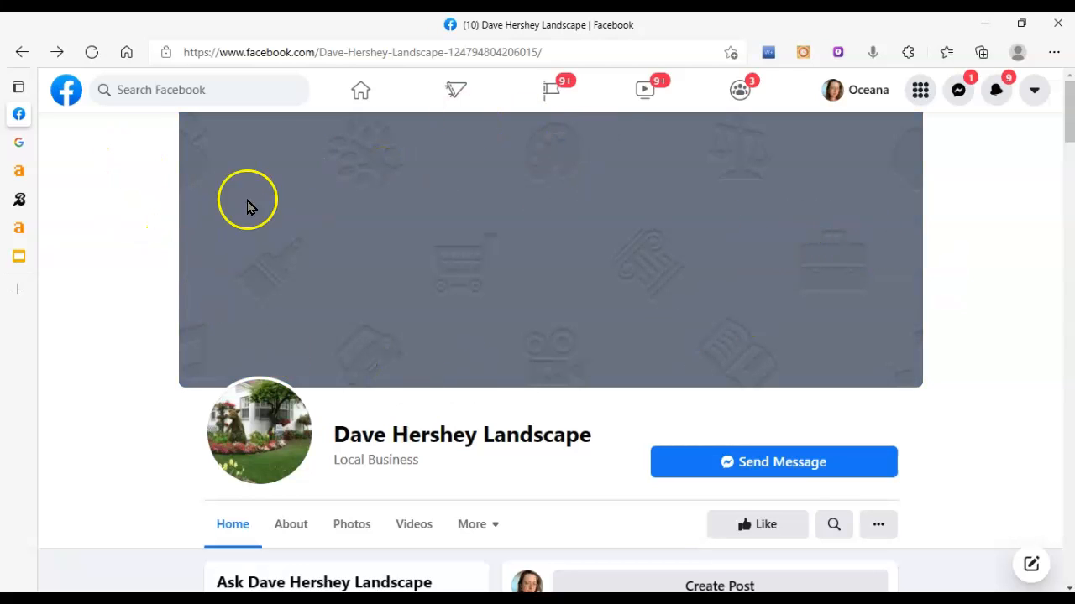
mouse_move(759, 351)
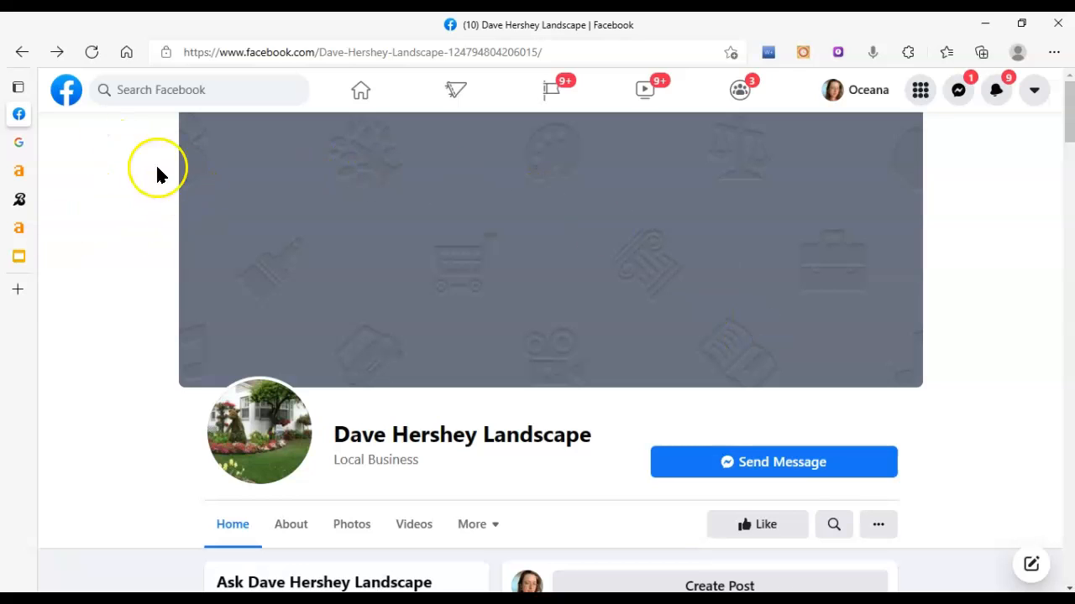
mouse_move(544, 339)
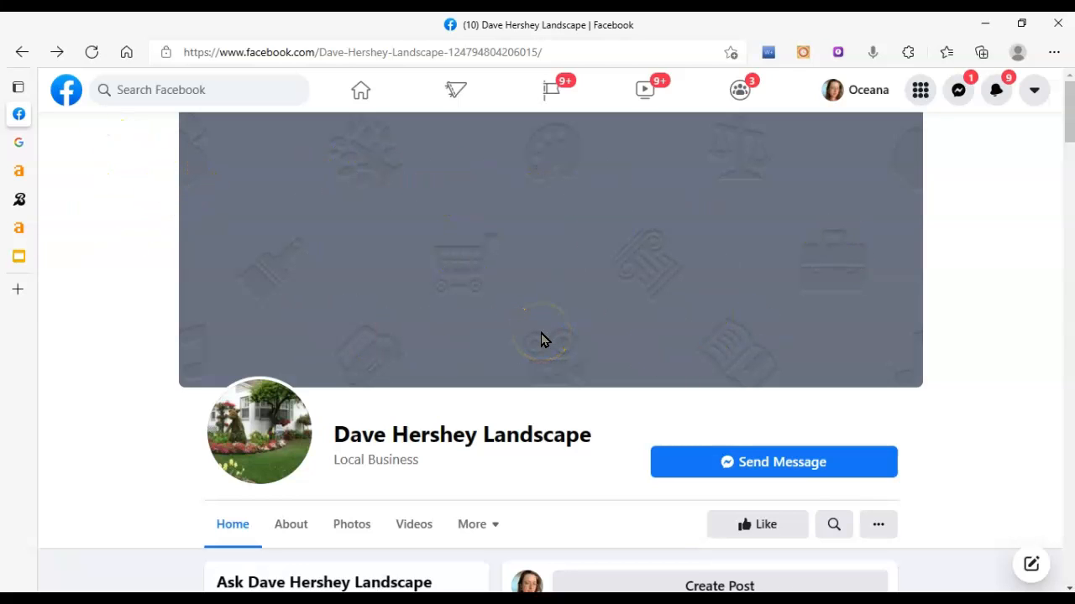
mouse_move(615, 186)
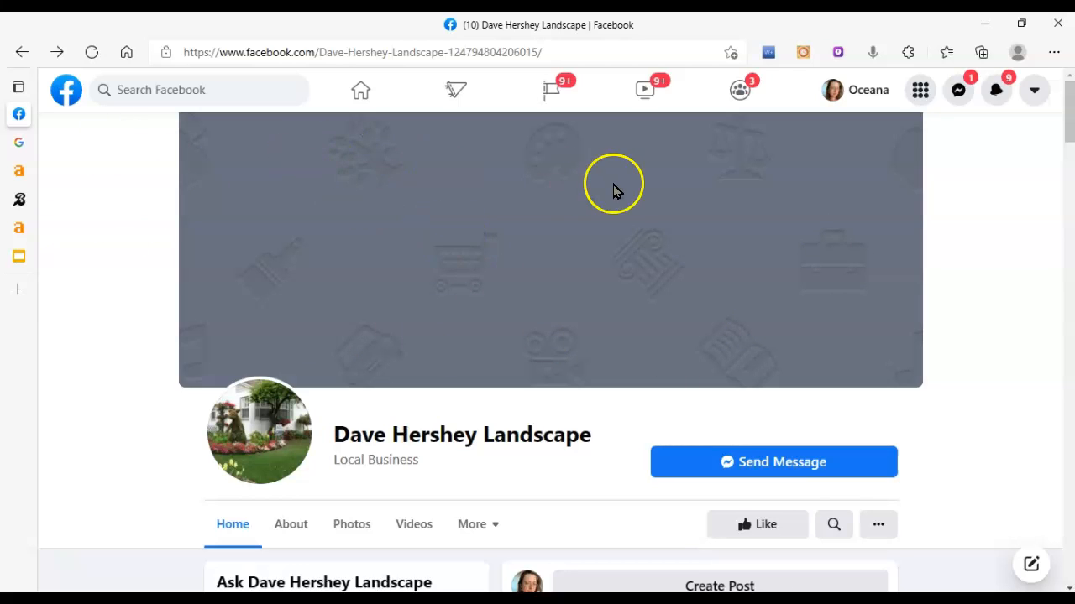
mouse_move(527, 258)
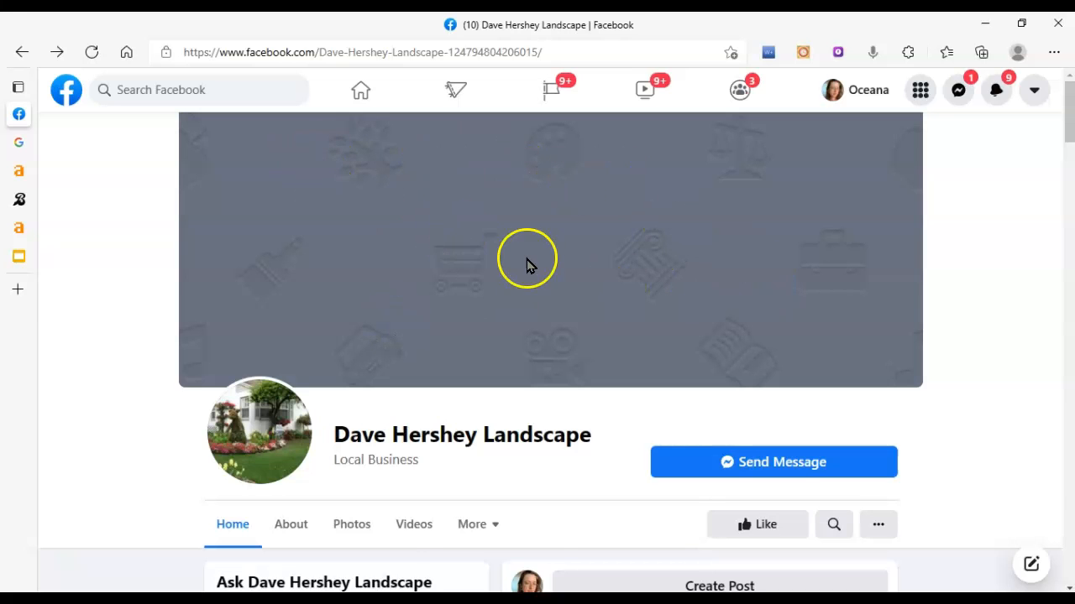
Scroll down the Dave Hershey Landscape Facebook page to review its content.
scroll("down", 3)
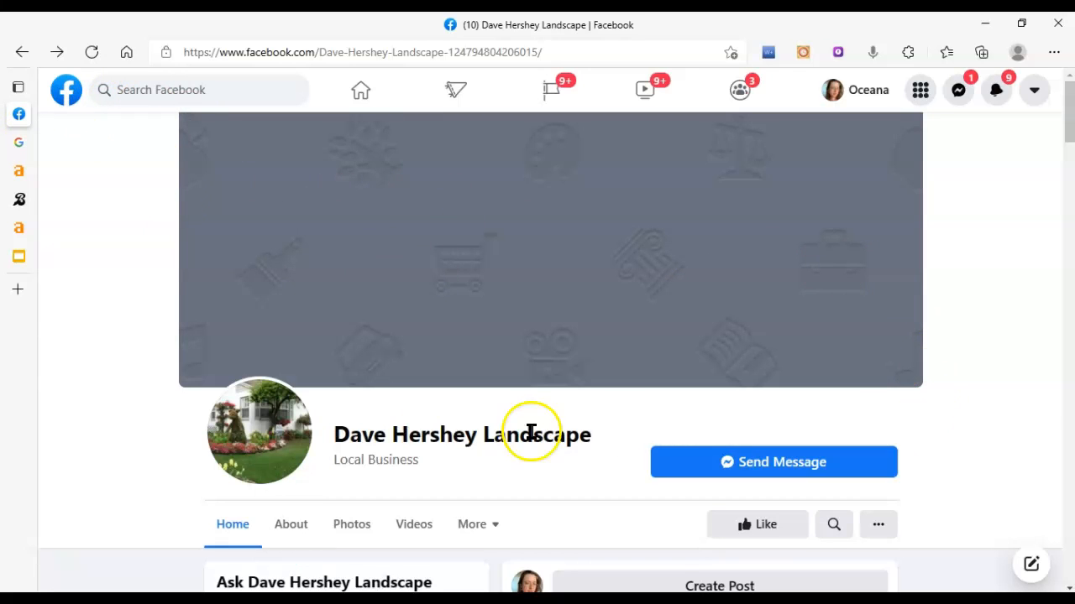
mouse_move(363, 435)
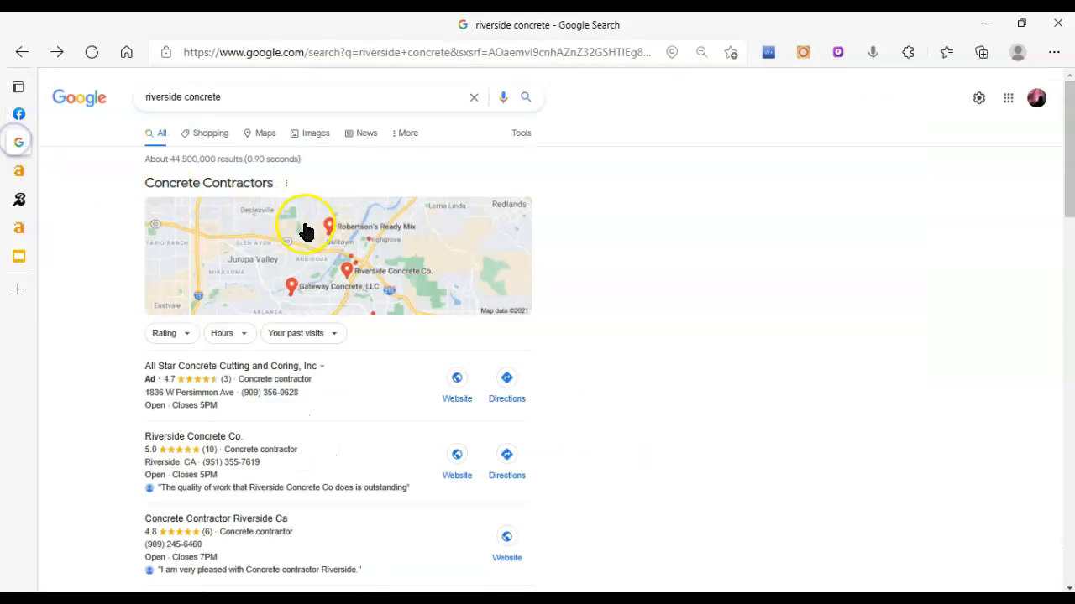
Show the list of open browser tabs from the riverside concrete Google results.
left_click(252, 95)
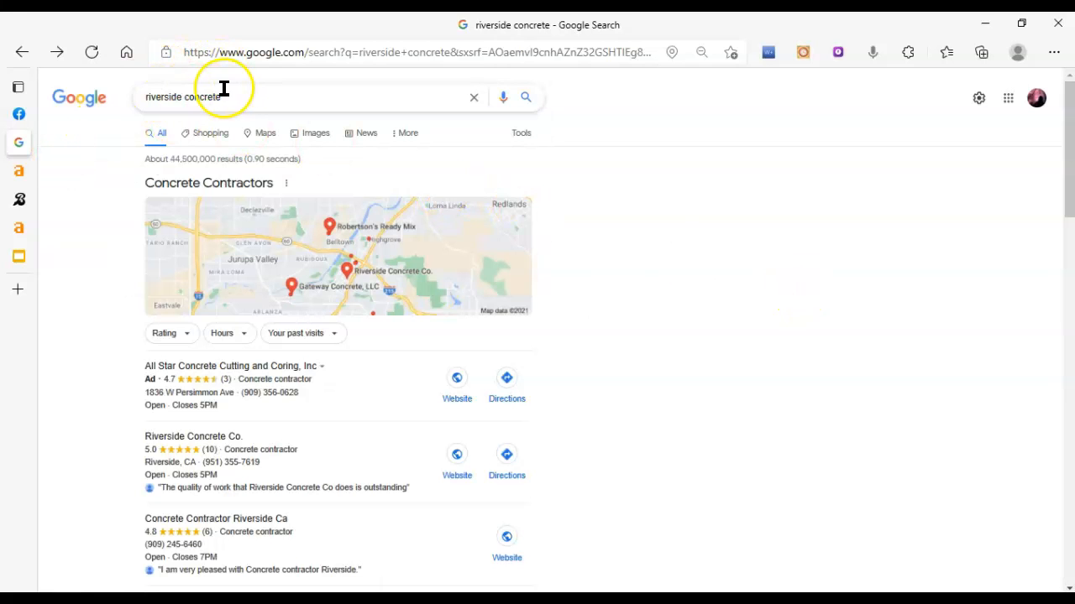
left_click(13, 87)
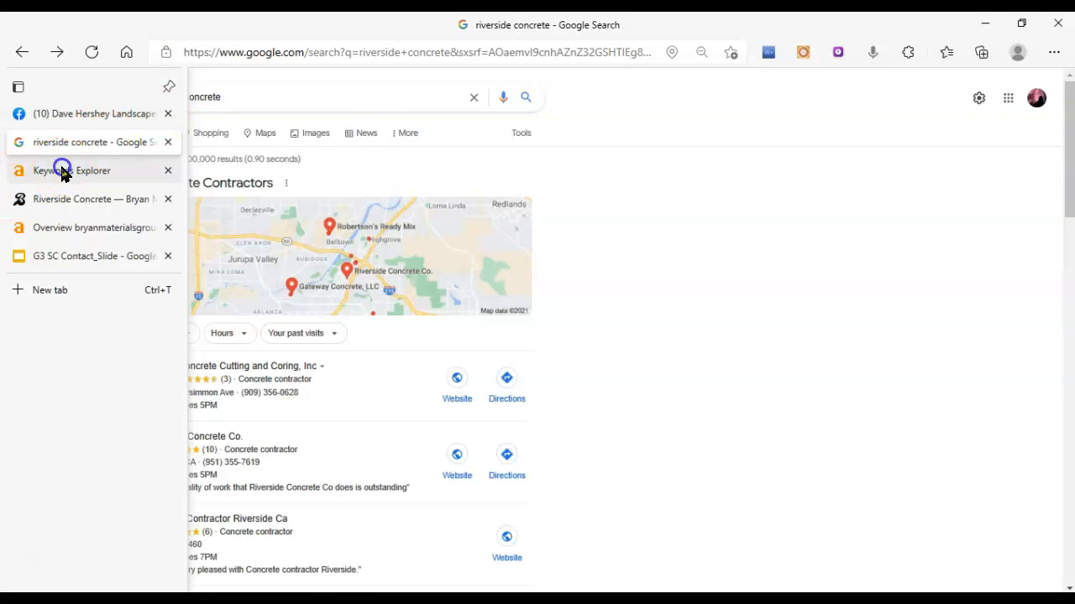
Switch to the Ahrefs Keywords Explorer tab with matching terms for riverside concrete.
left_click(71, 171)
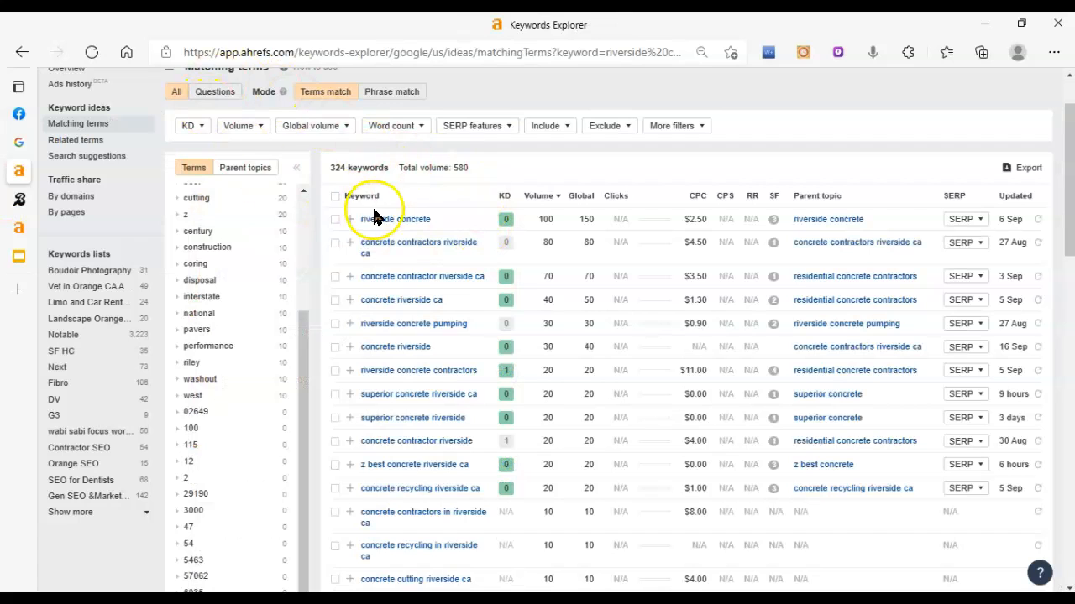
mouse_move(541, 218)
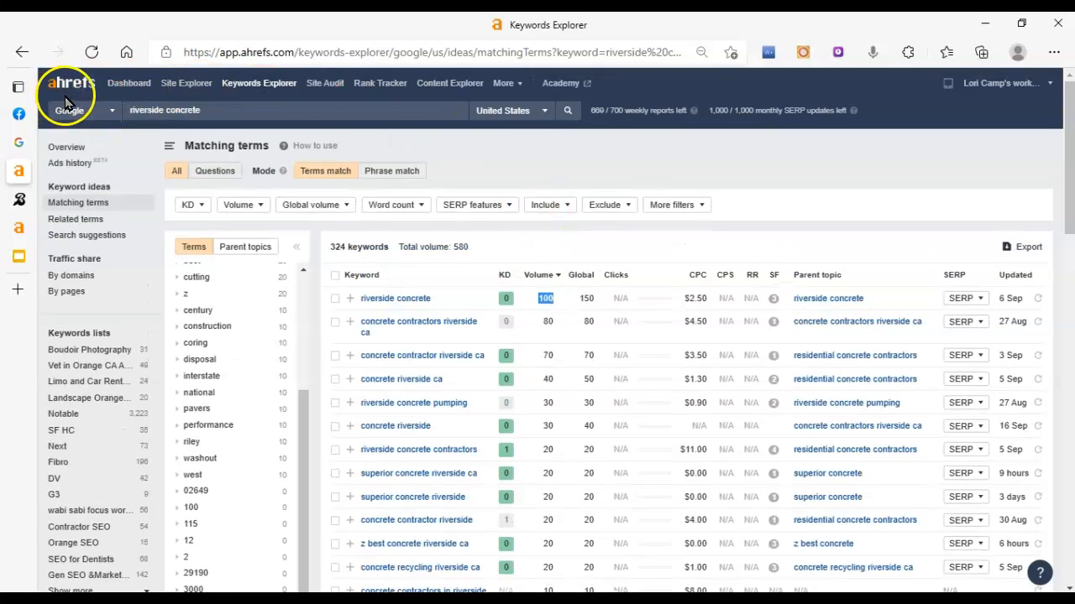
mouse_move(285, 60)
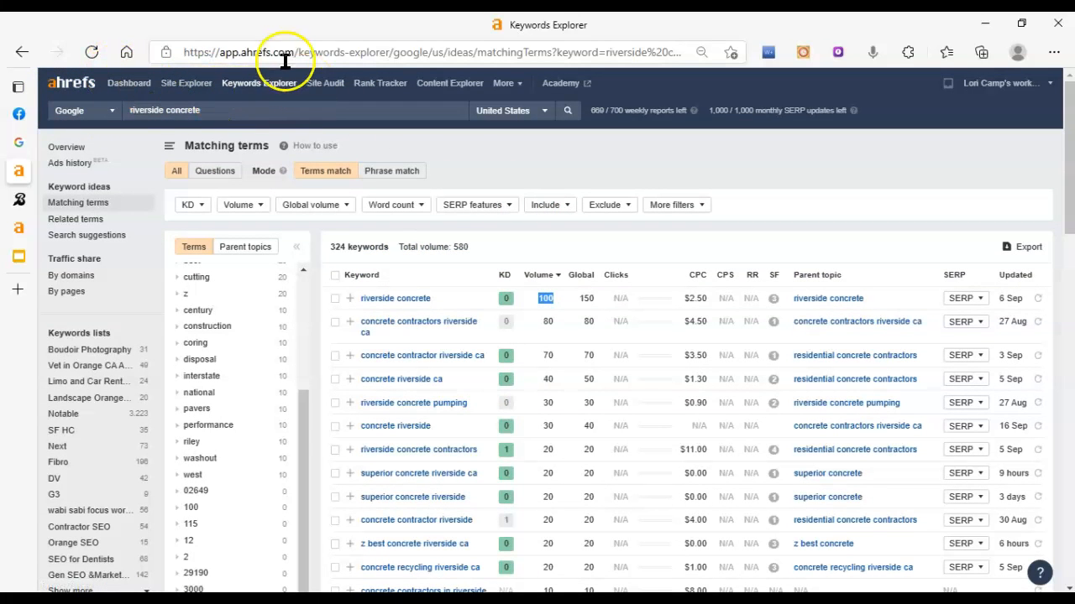
mouse_move(222, 82)
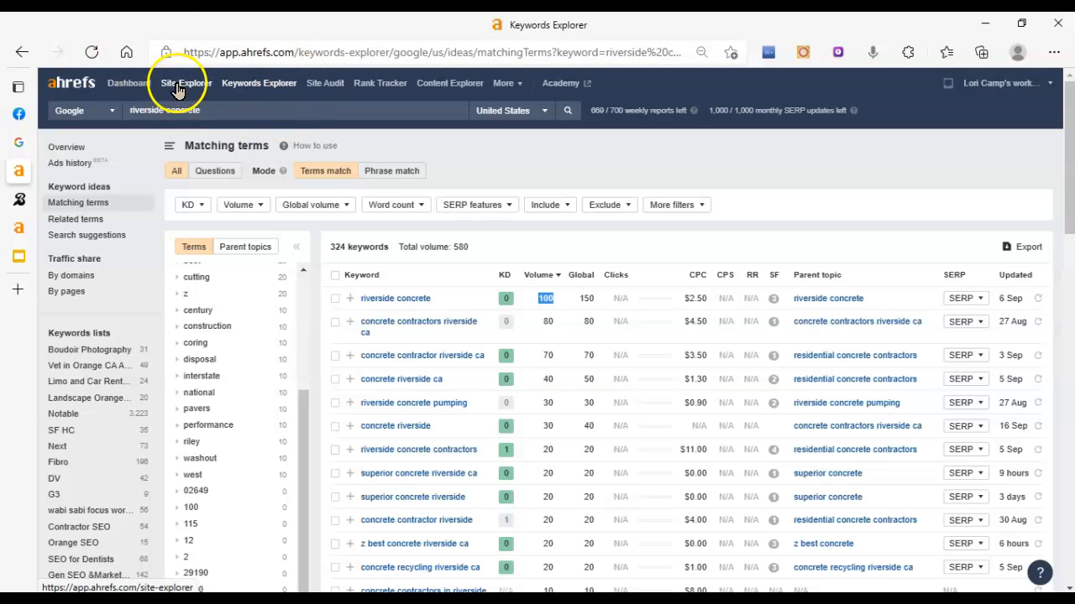
mouse_move(148, 93)
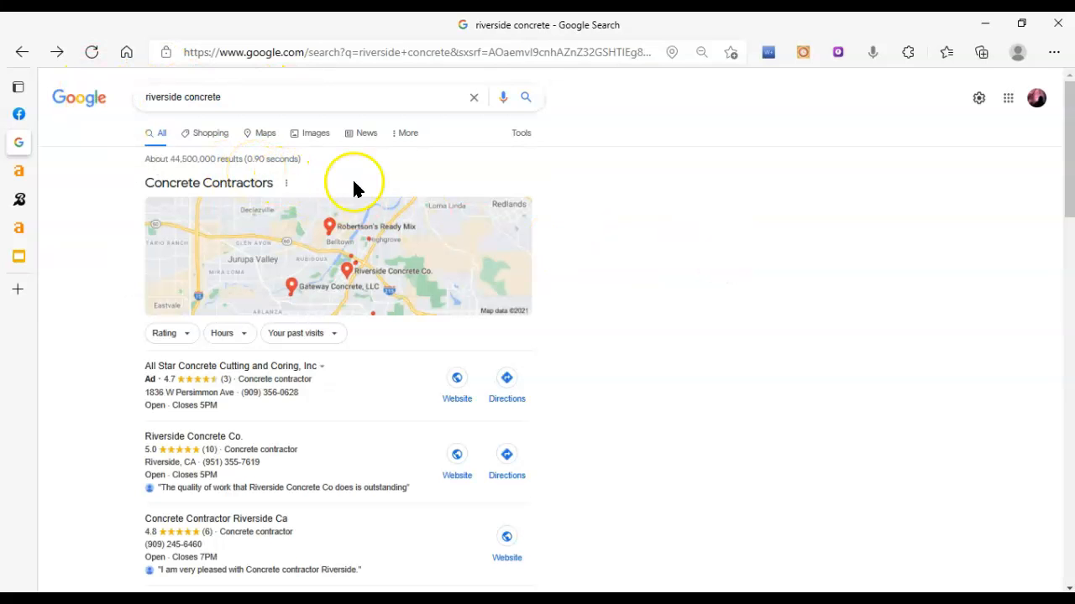
Scroll the local concrete contractor listings, then start a new browser tab.
scroll("down", 3)
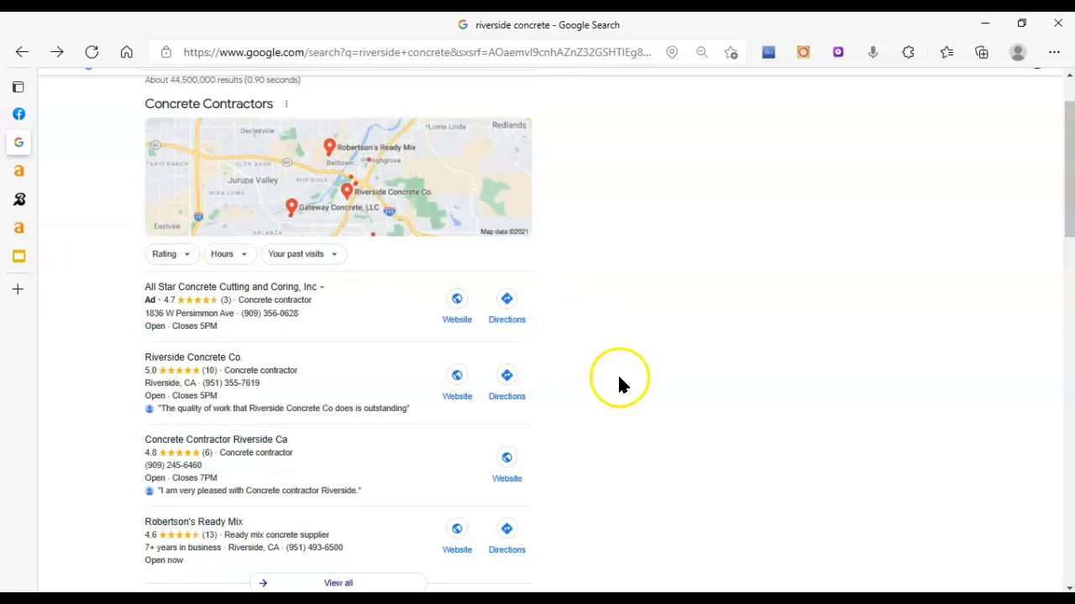
mouse_move(591, 87)
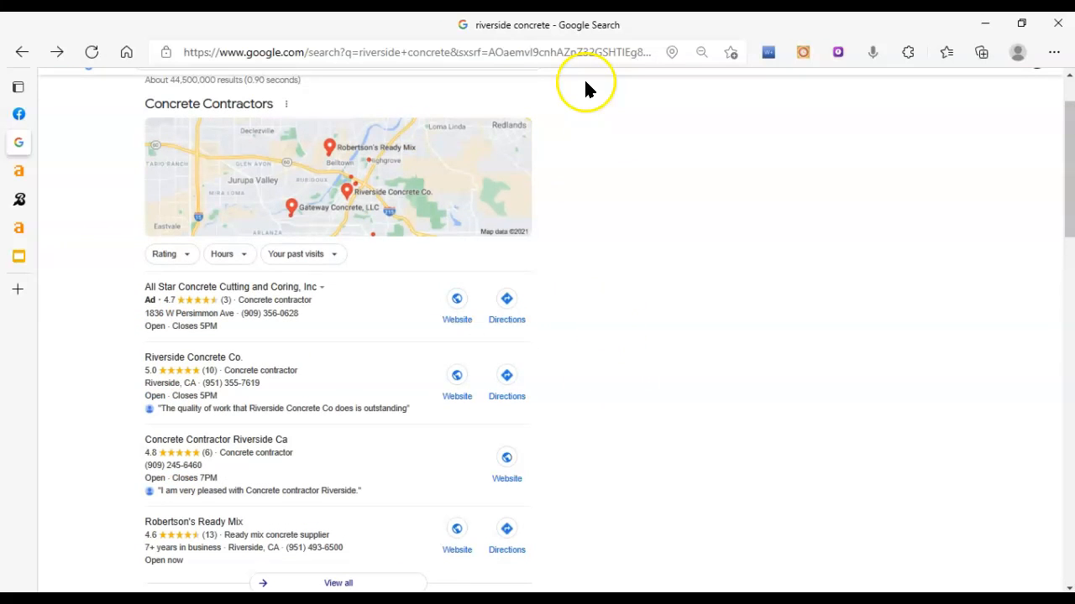
mouse_move(18, 289)
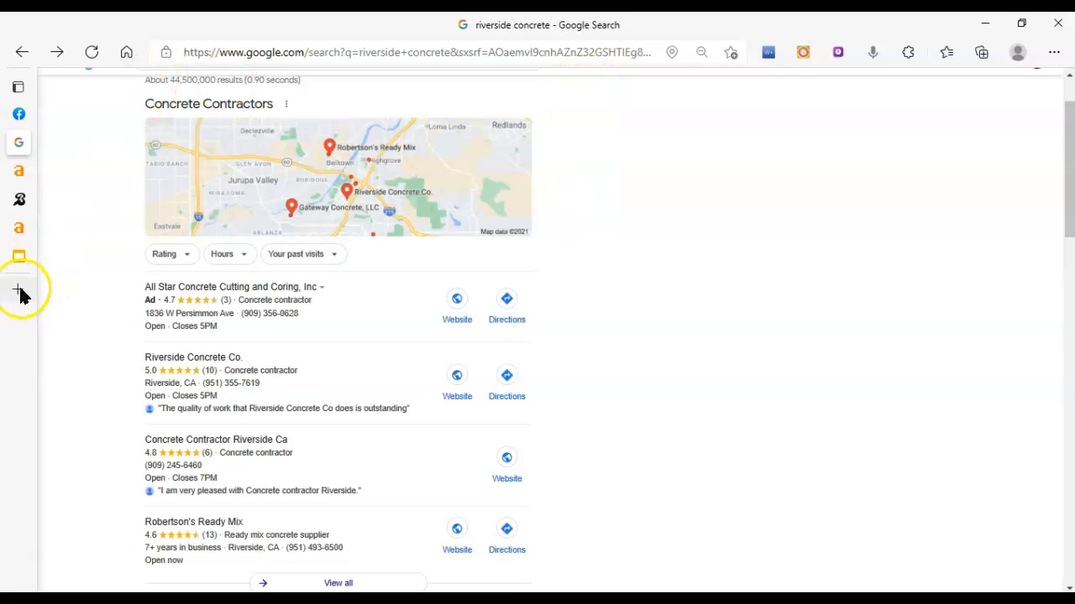
left_click(18, 292)
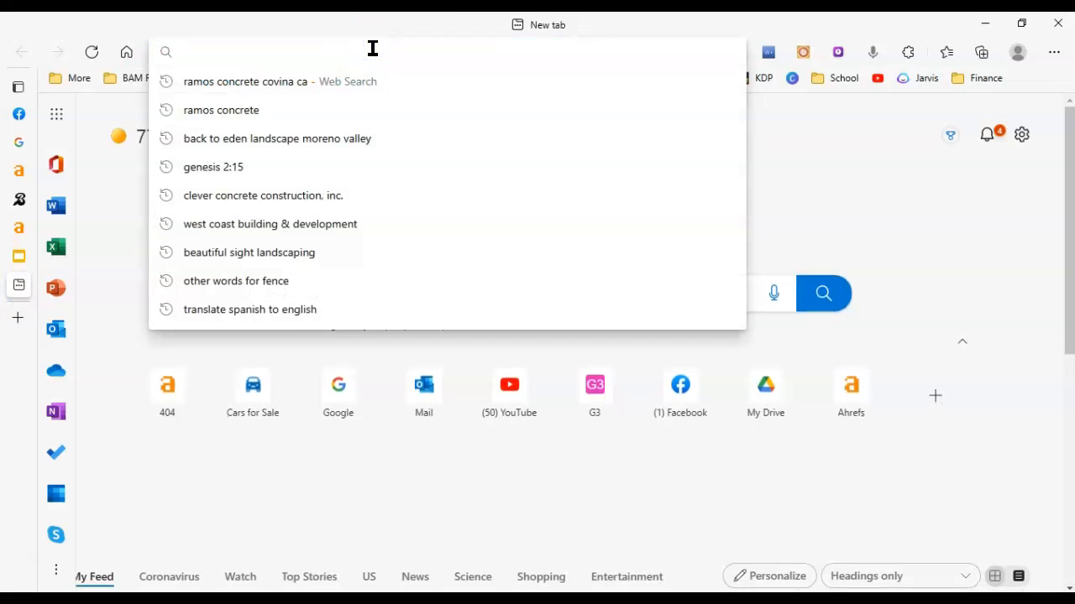
Go to business.google.com and start managing a business profile.
type("business.google.com")
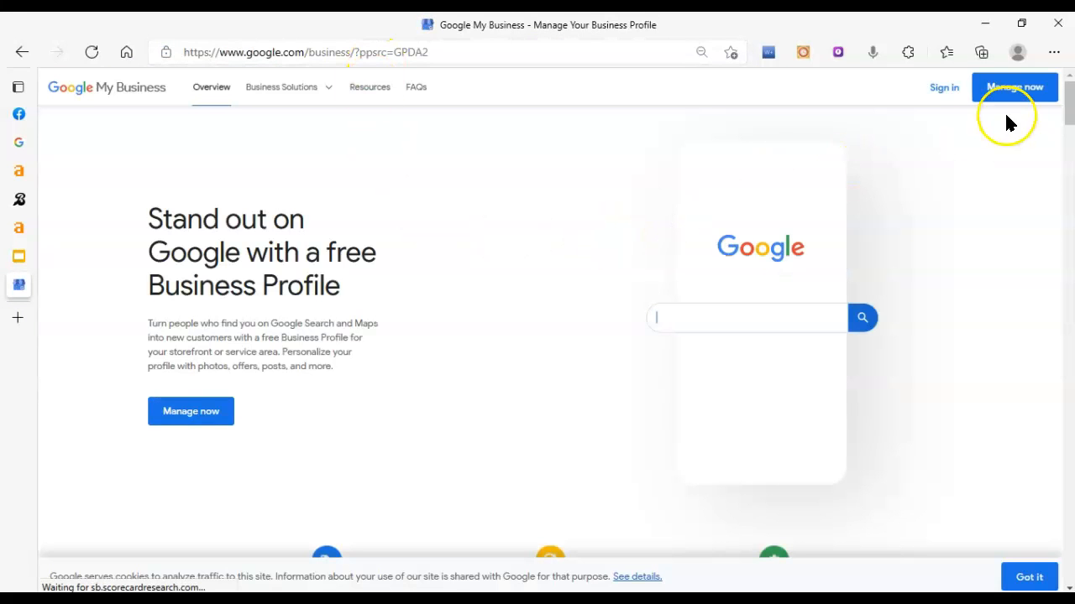
left_click(1014, 87)
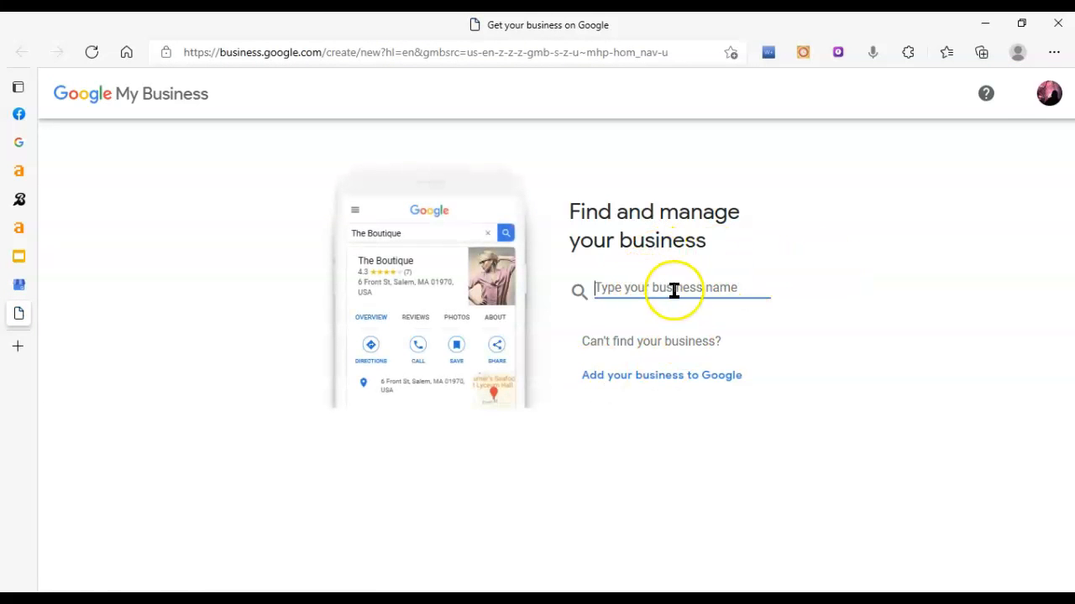
mouse_move(382, 343)
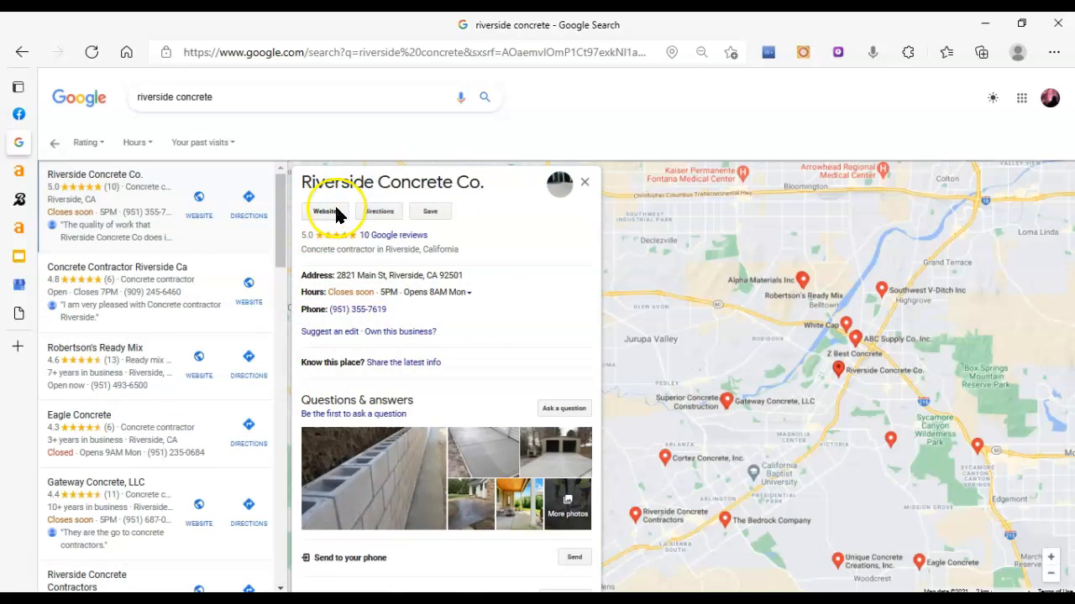
mouse_move(447, 235)
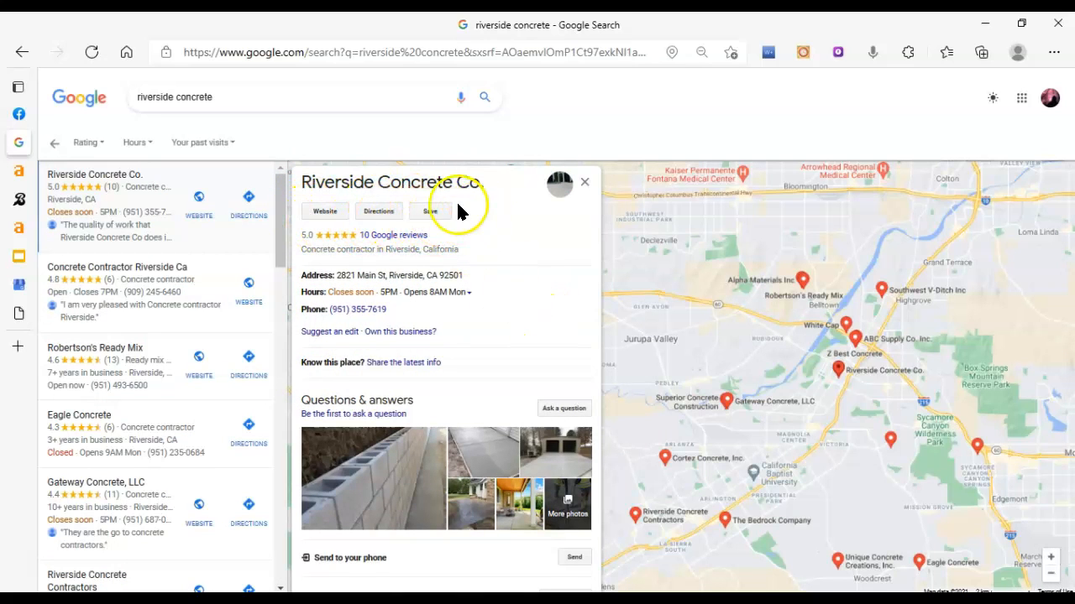
Scroll through the Riverside Concrete Co. business details in the local panel.
scroll("down", 3)
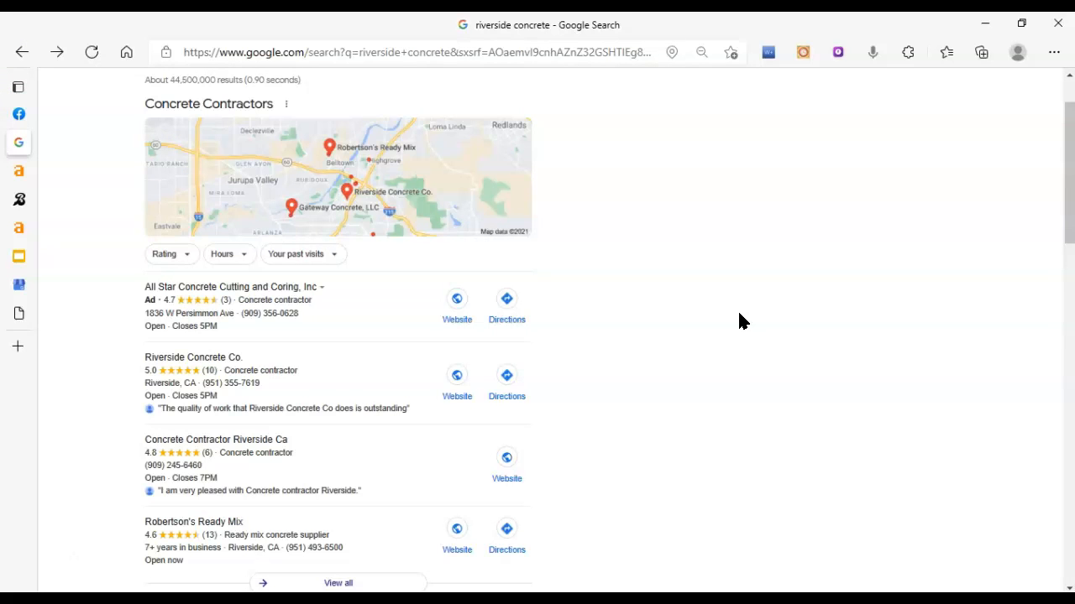
left_click(96, 338)
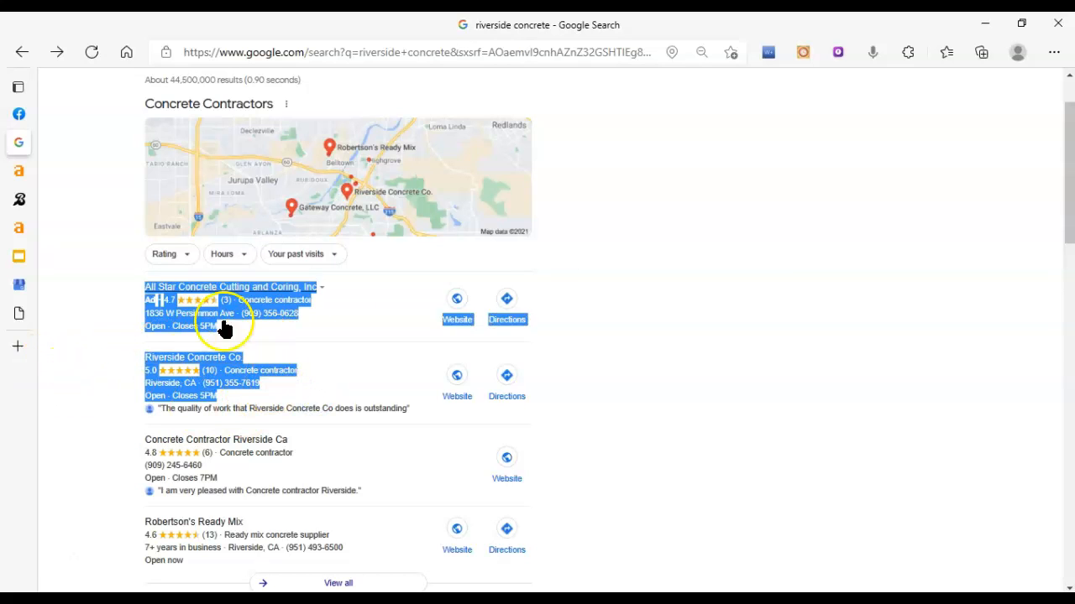
mouse_move(656, 413)
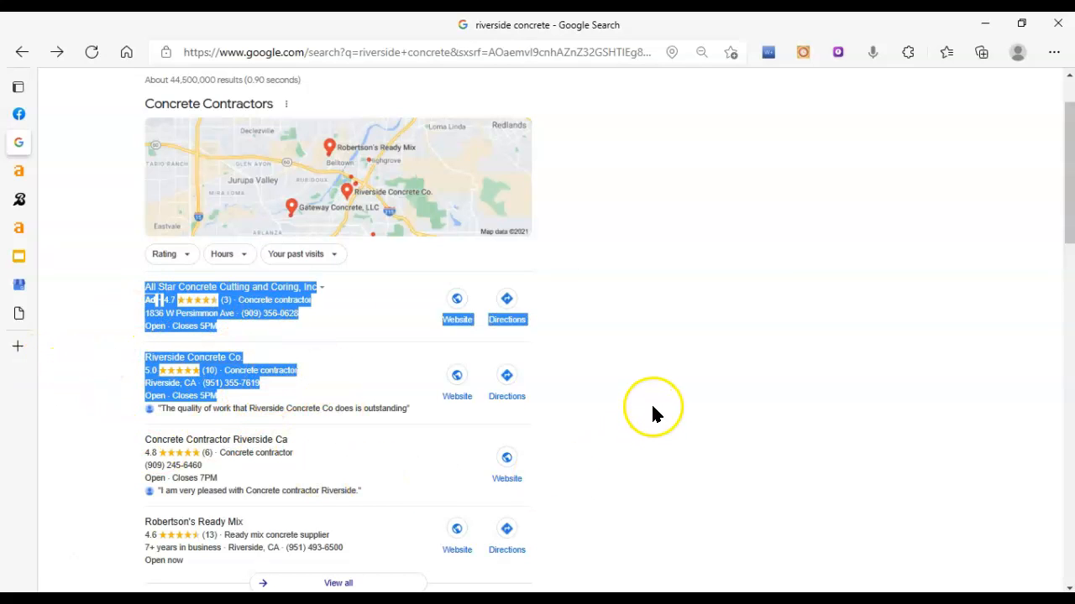
mouse_move(673, 389)
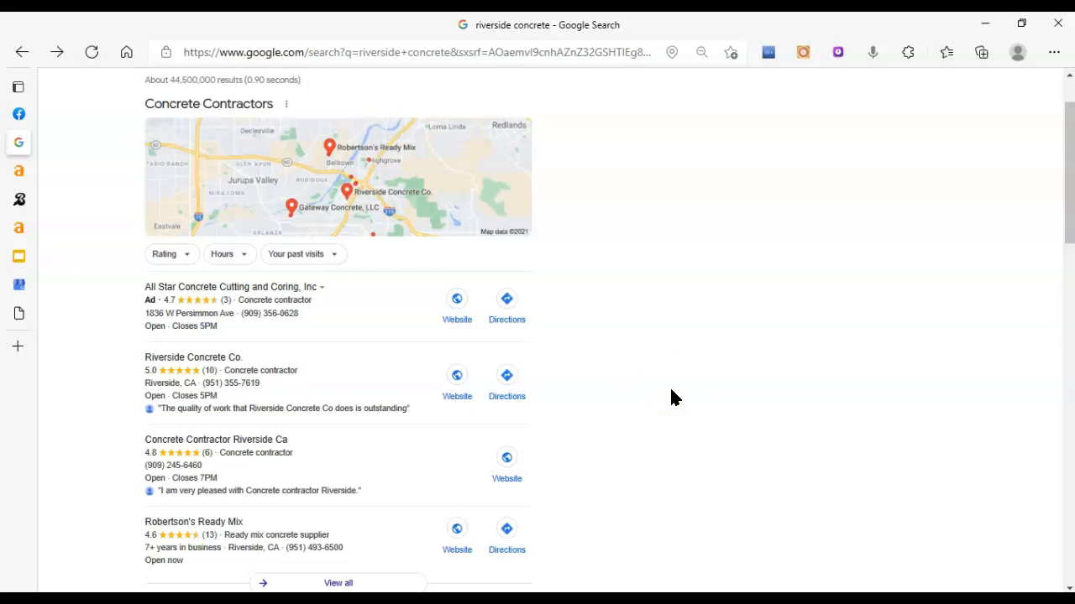
scroll("down", 3)
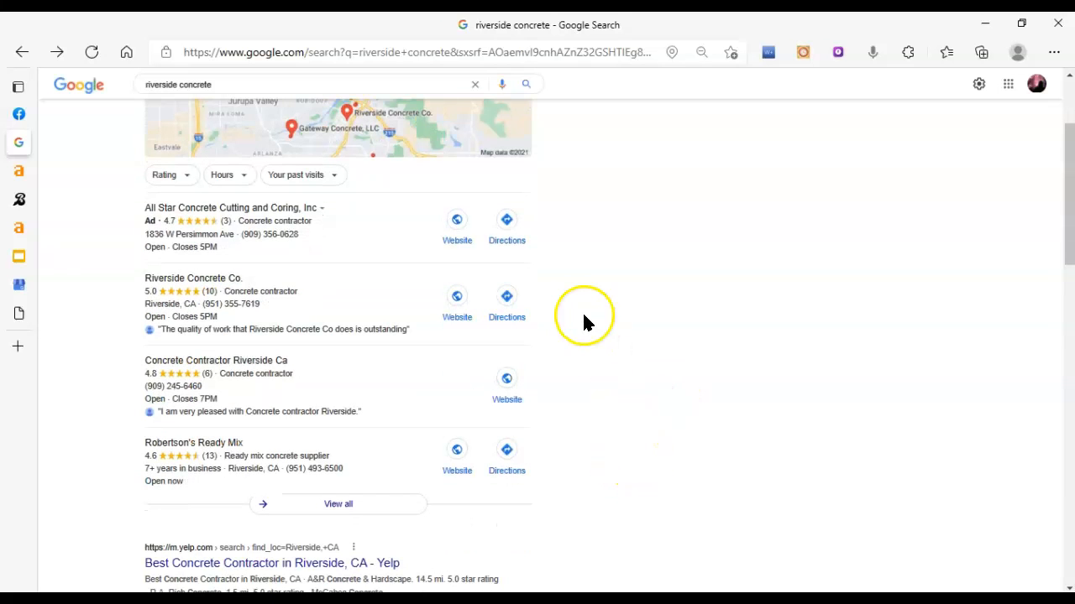
mouse_move(672, 421)
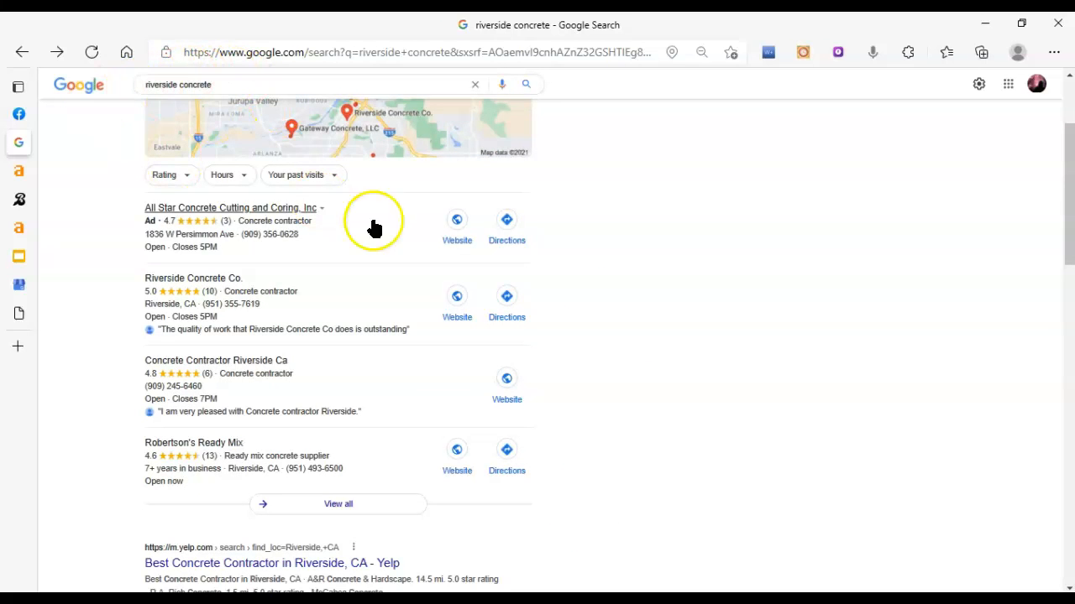
mouse_move(88, 261)
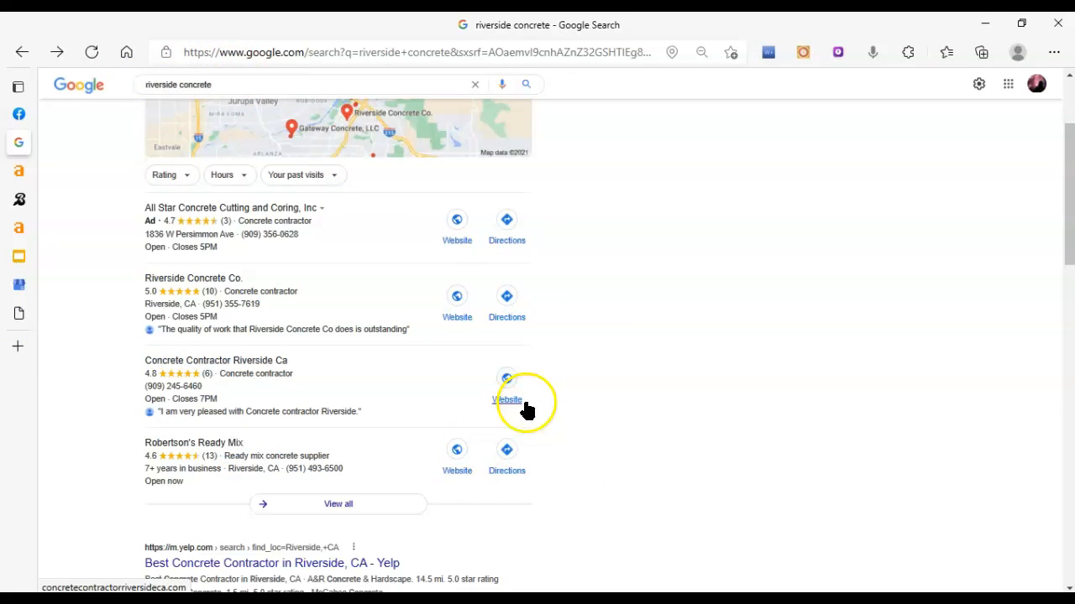
scroll("down", 3)
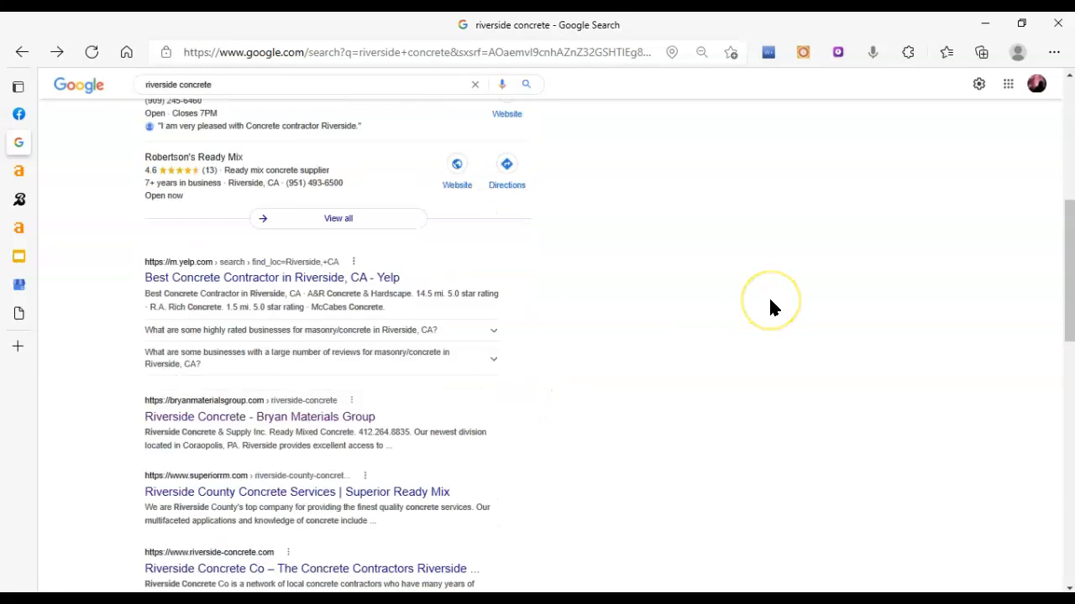
Highlight the Yelp listing, then bring up the Bryan Materials Group Riverside Concrete result.
left_click_drag(771, 301, 821, 469)
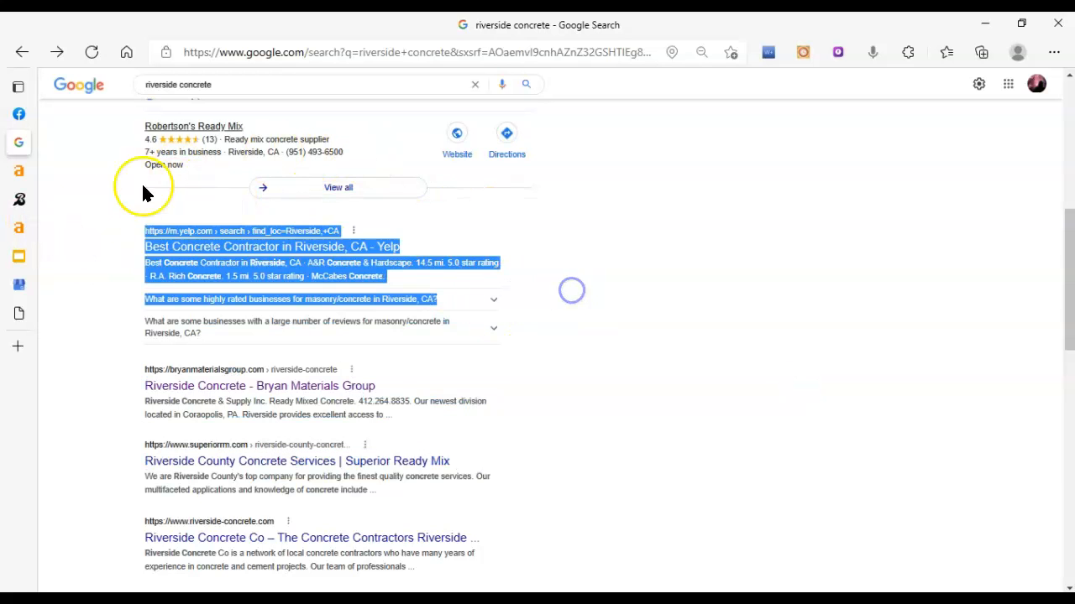
mouse_move(240, 245)
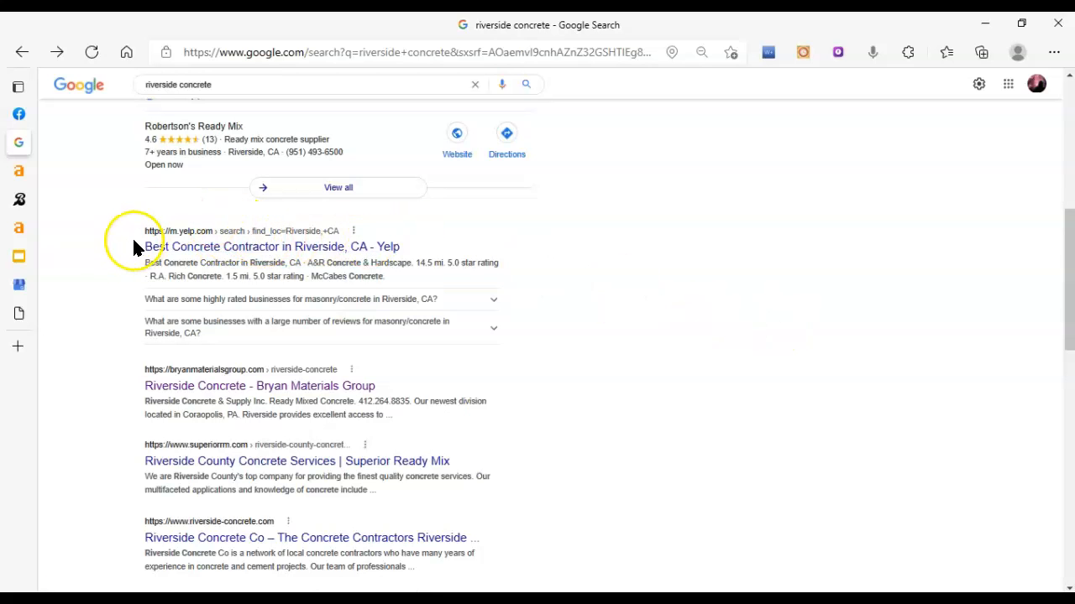
mouse_move(121, 222)
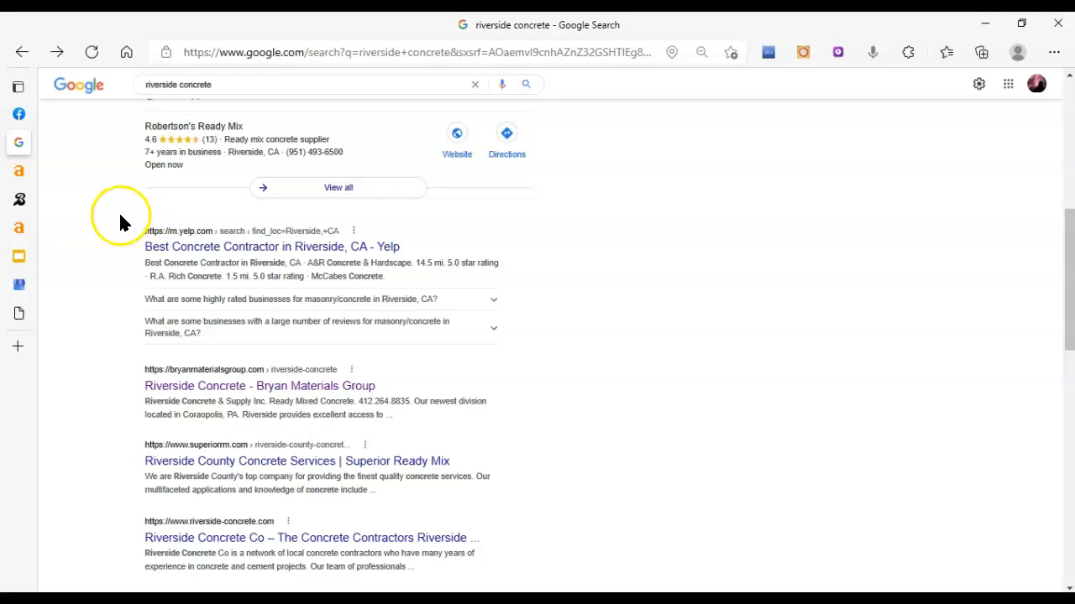
scroll("up", 3)
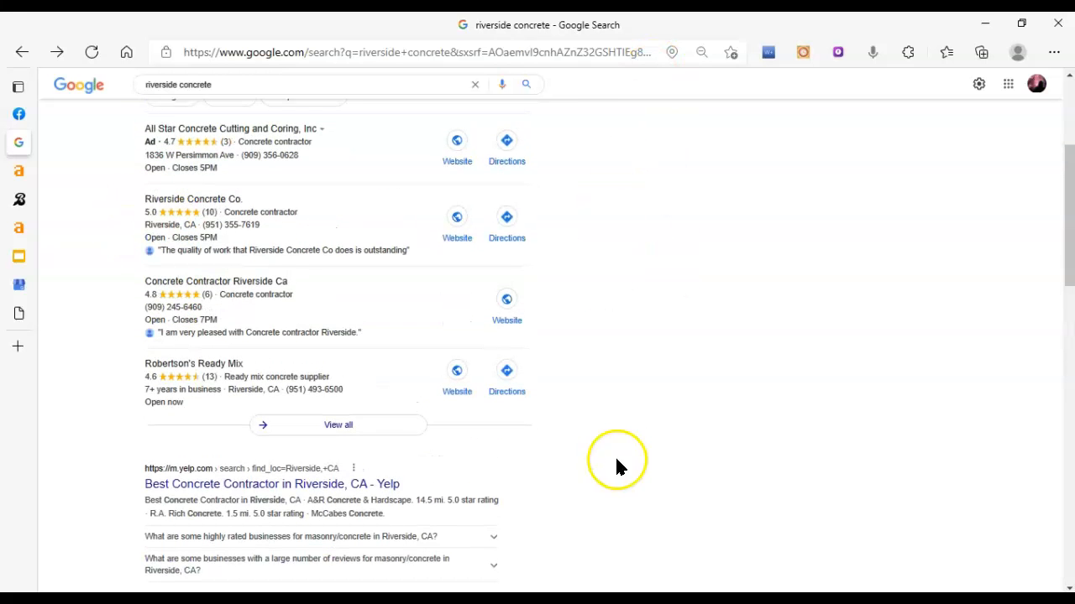
mouse_move(96, 164)
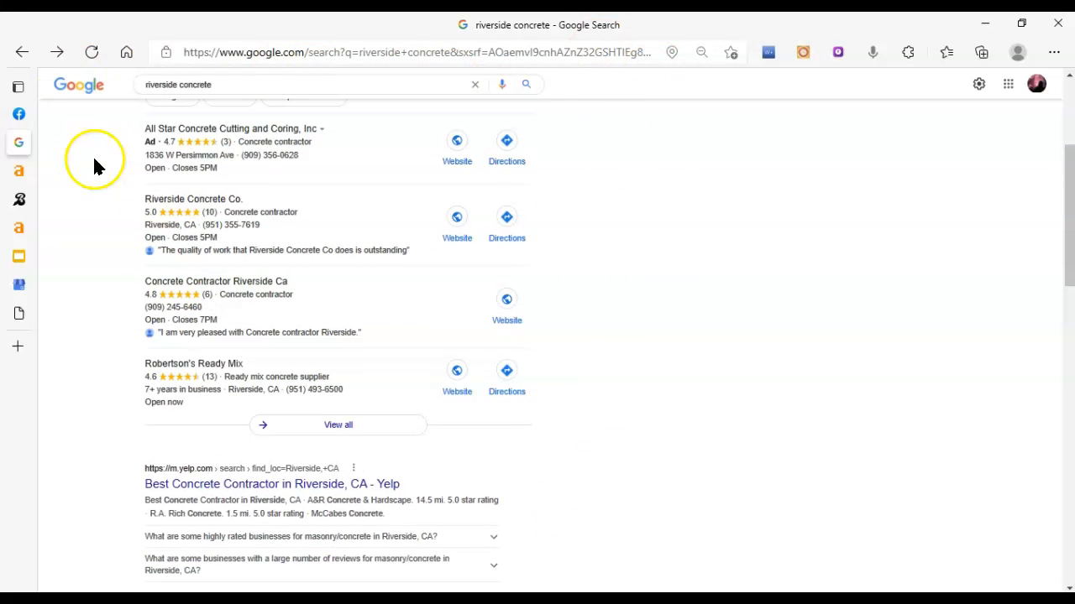
scroll("down", 3)
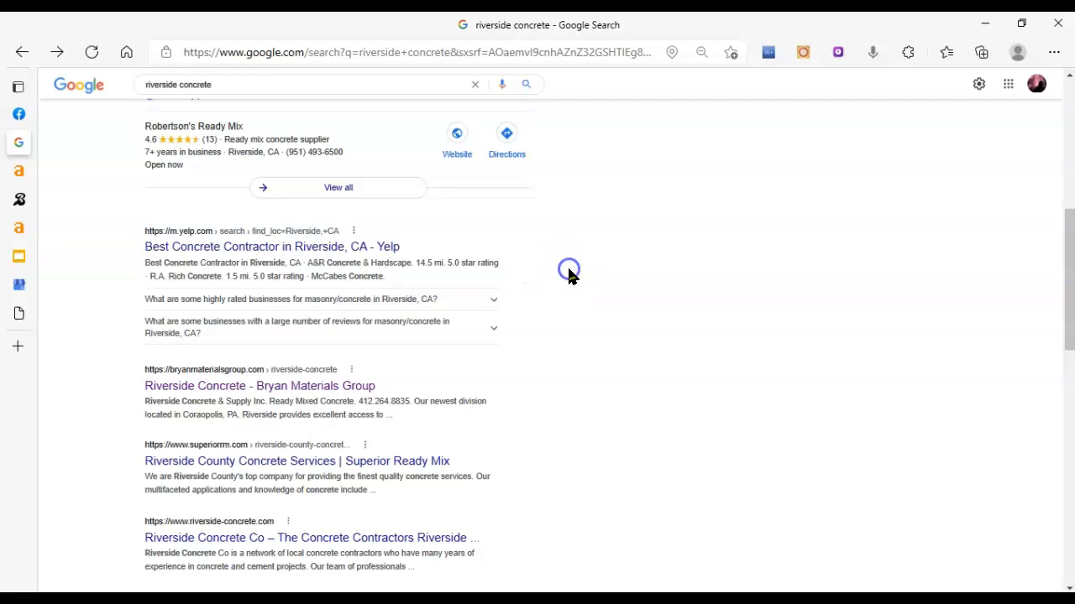
mouse_move(183, 239)
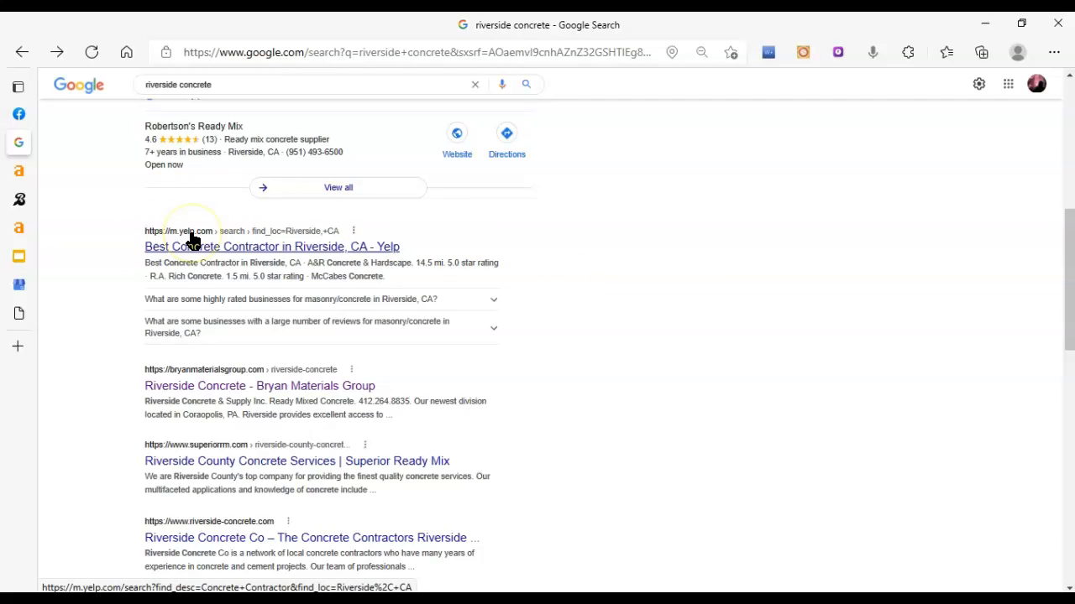
mouse_move(242, 333)
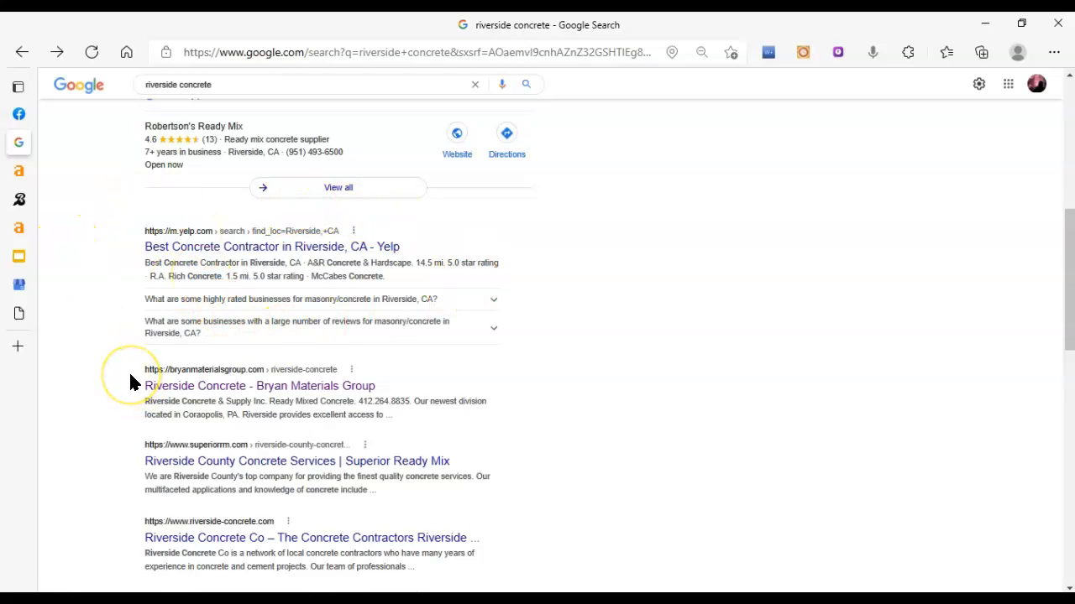
mouse_move(245, 384)
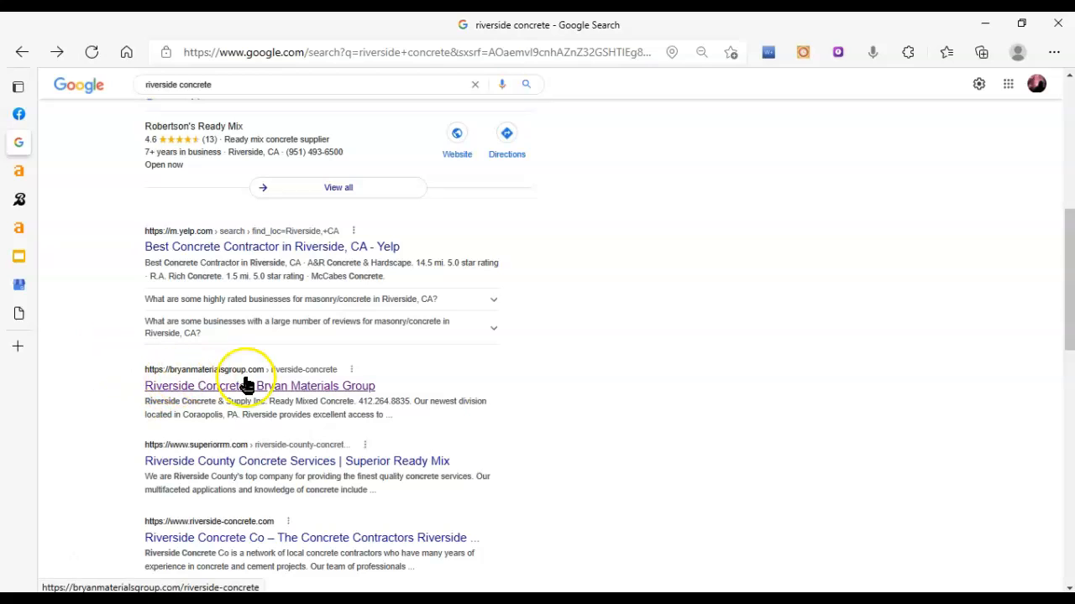
mouse_move(198, 391)
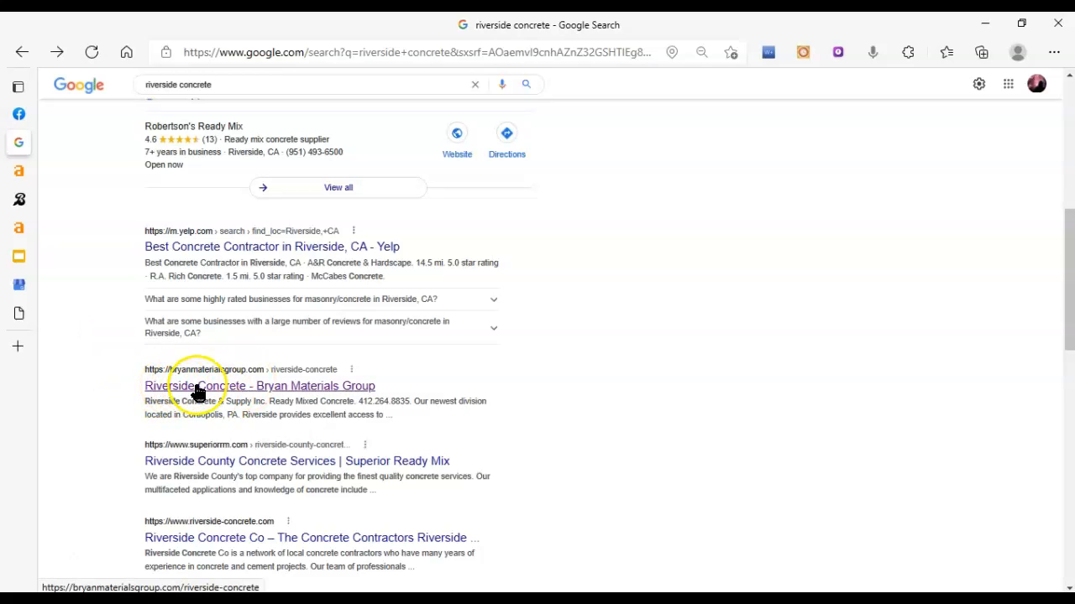
mouse_move(302, 390)
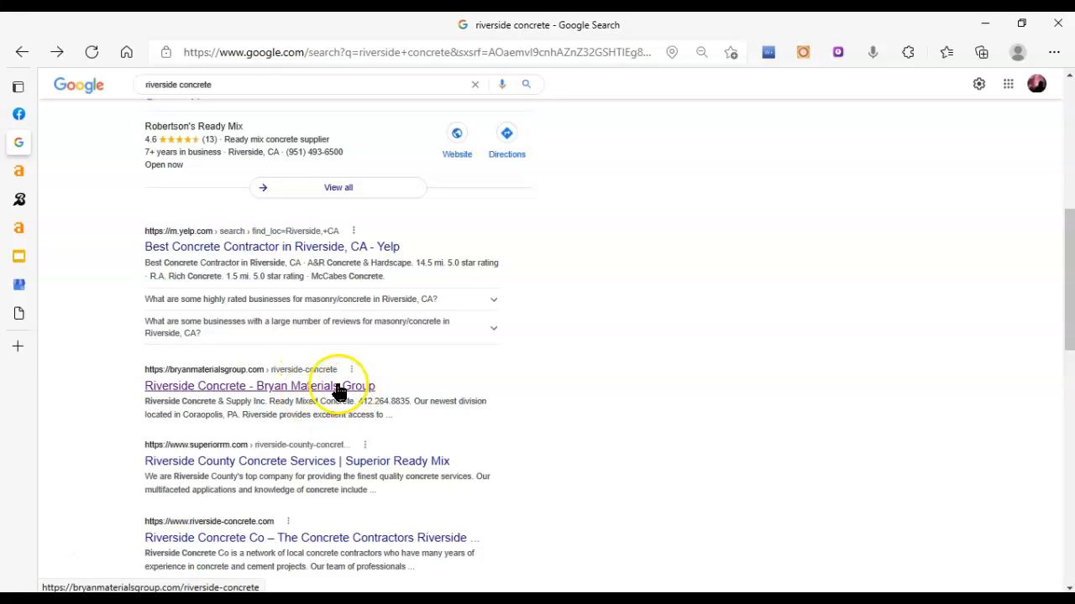
left_click(18, 88)
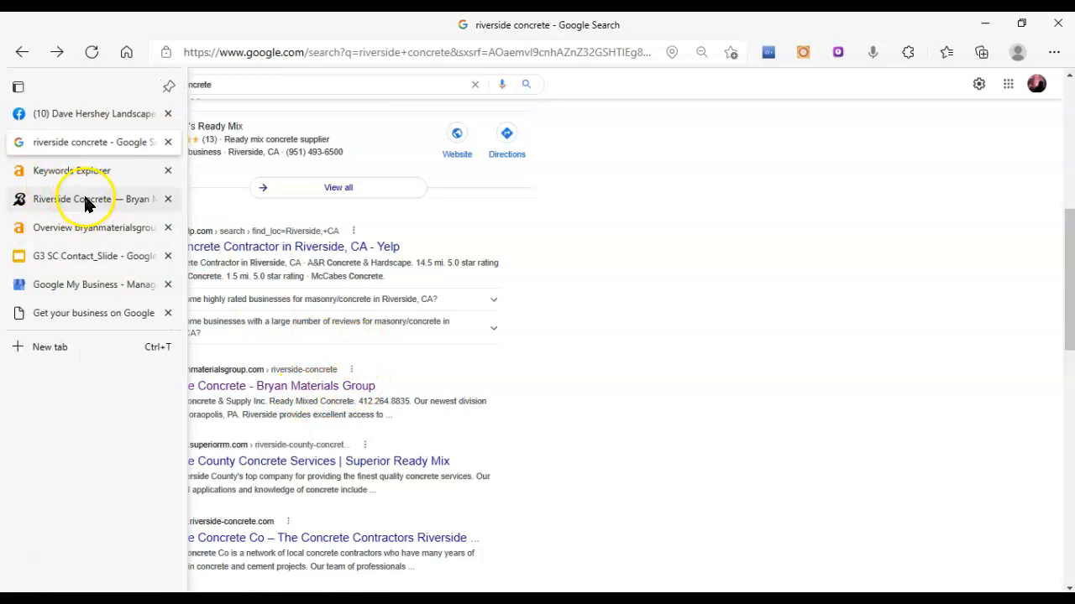
Switch to the Bryan Materials Group page and scroll through the Riverside Concrete content.
left_click(84, 198)
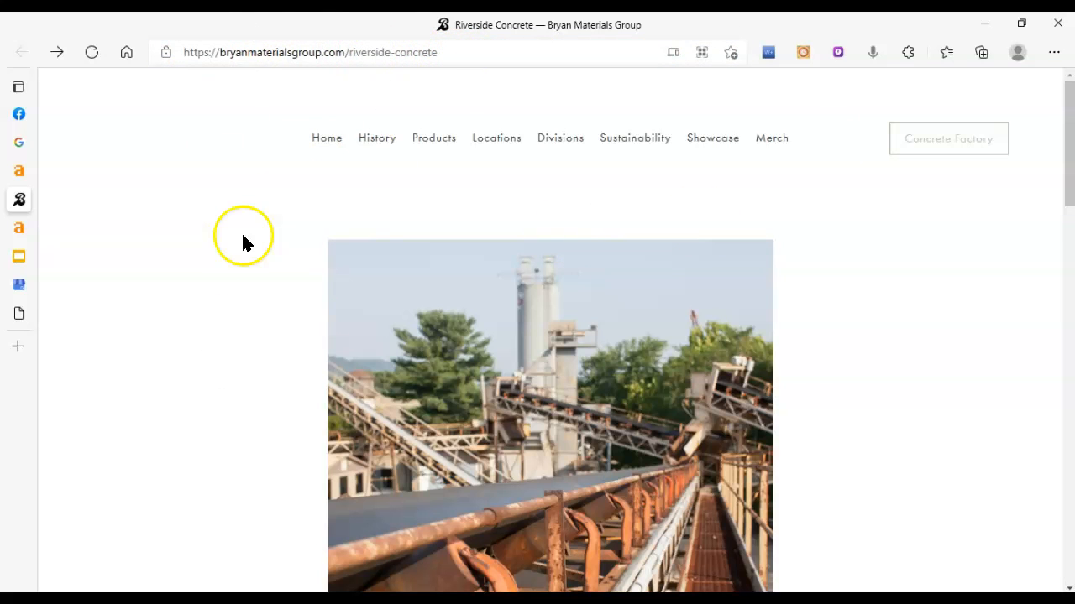
mouse_move(836, 358)
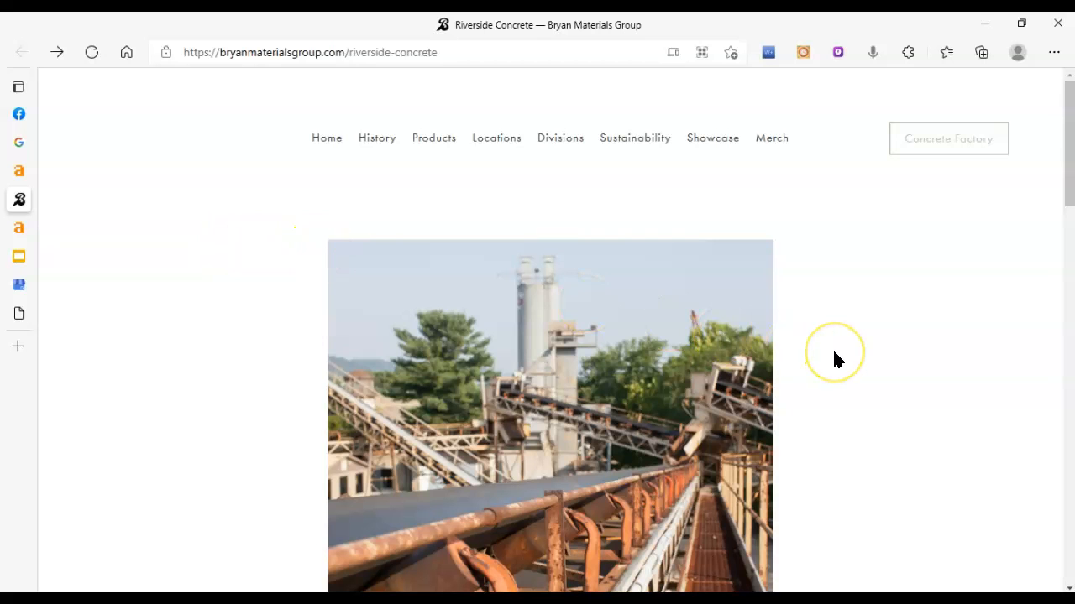
scroll("down", 3)
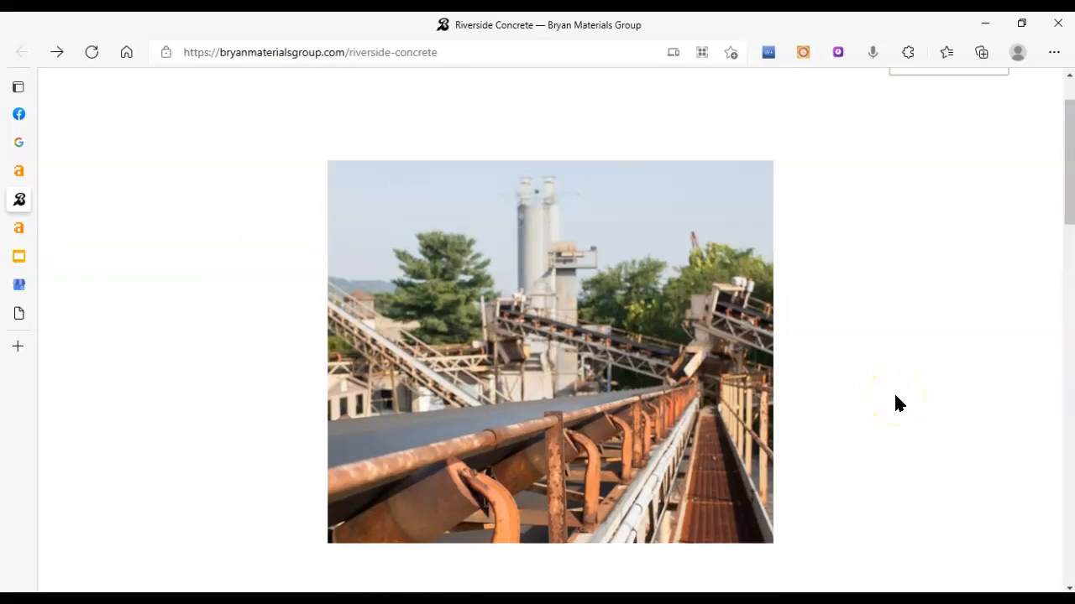
scroll("down", 3)
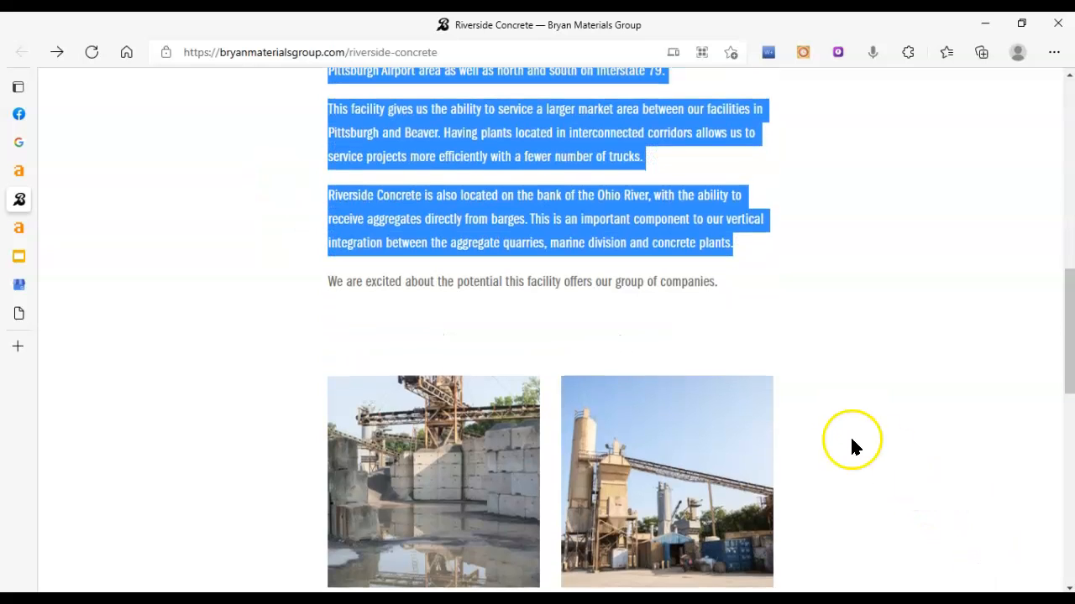
scroll("down", 3)
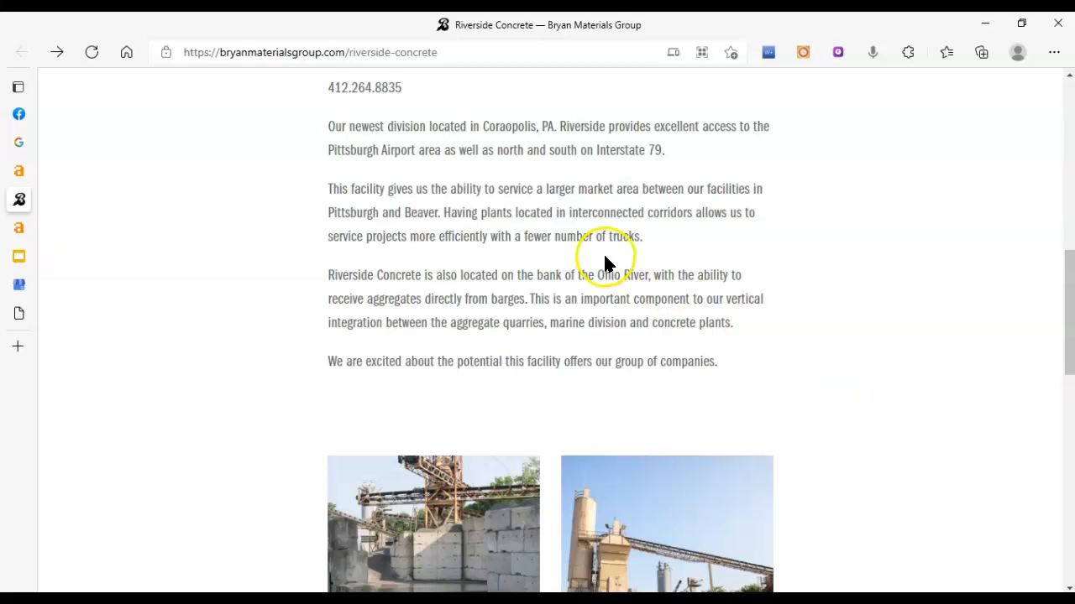
scroll("up", 3)
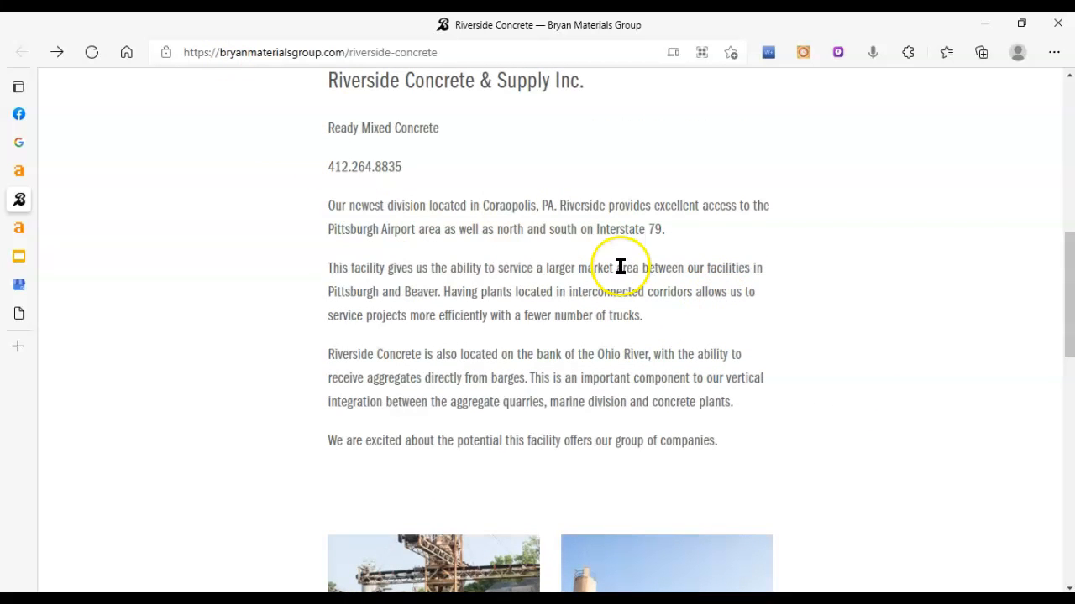
mouse_move(209, 141)
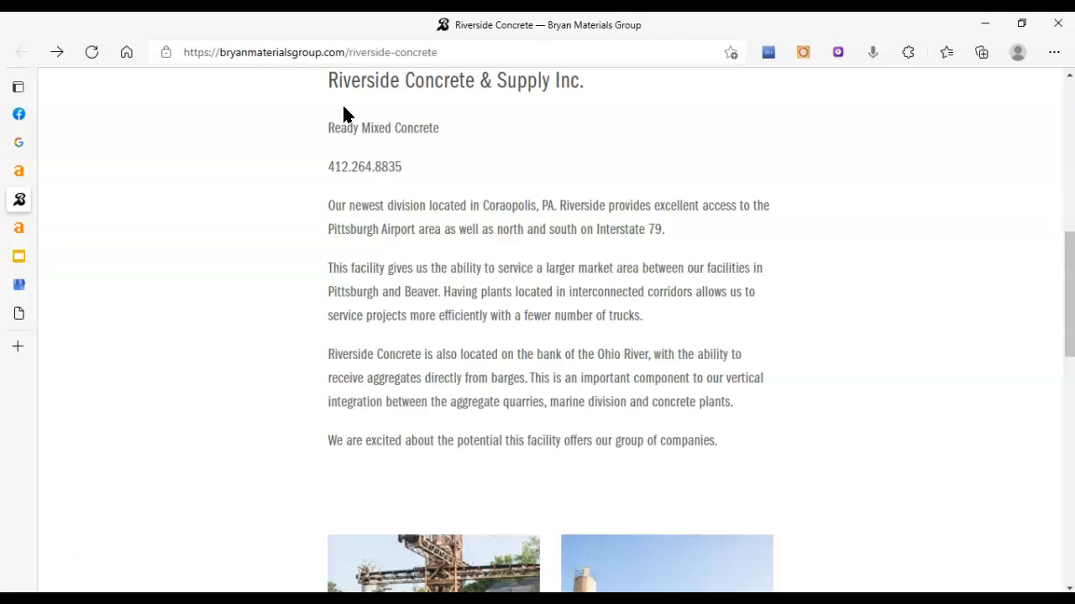
Highlight the Riverside Concrete description text and scroll down to the facility photos.
left_click_drag(345, 117, 779, 487)
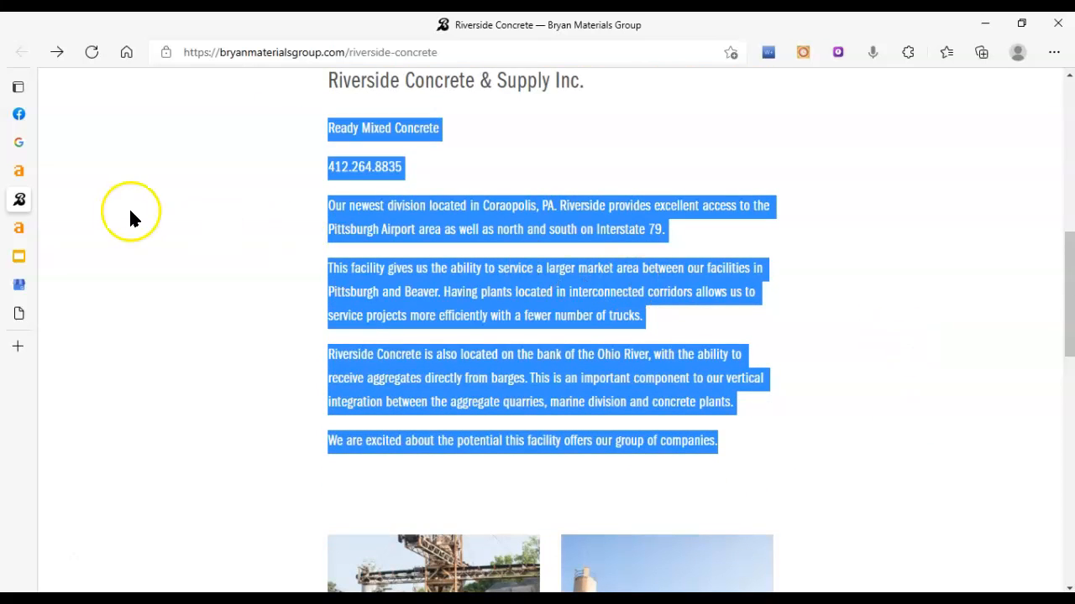
scroll("down", 3)
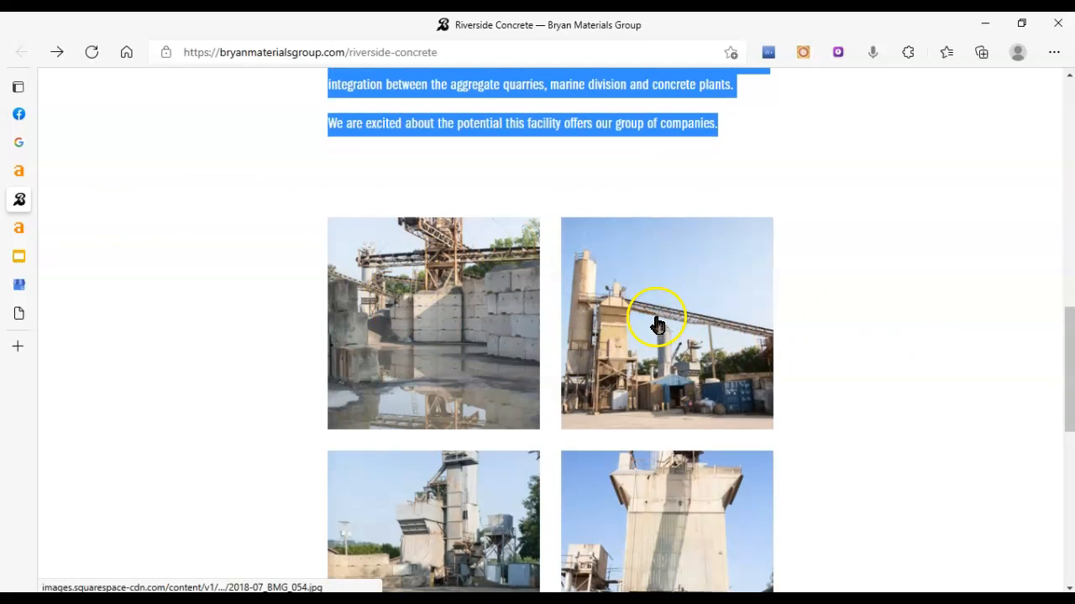
right_click(658, 326)
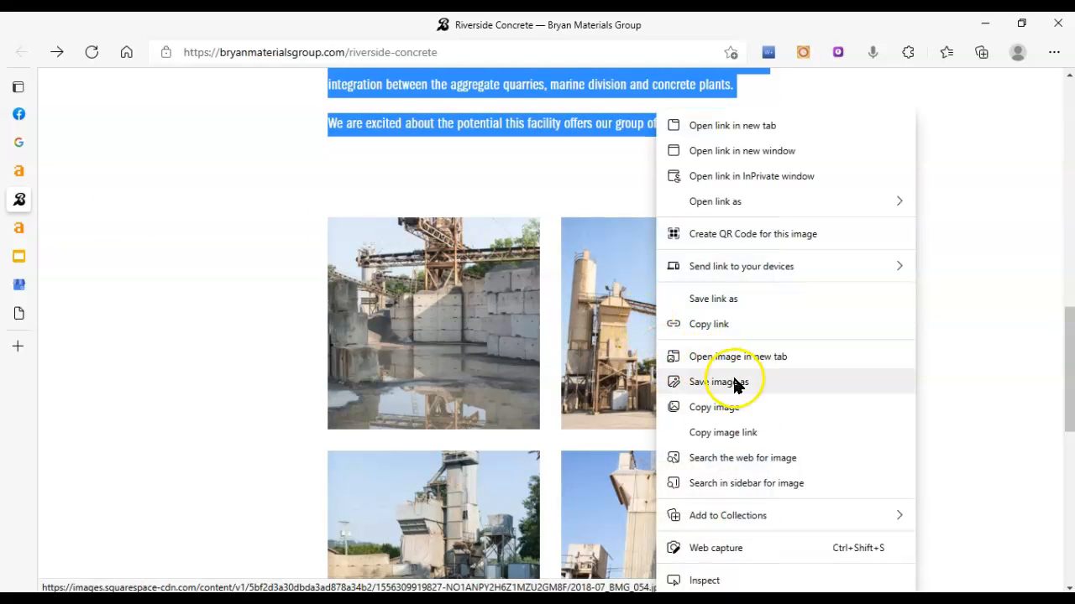
left_click(718, 380)
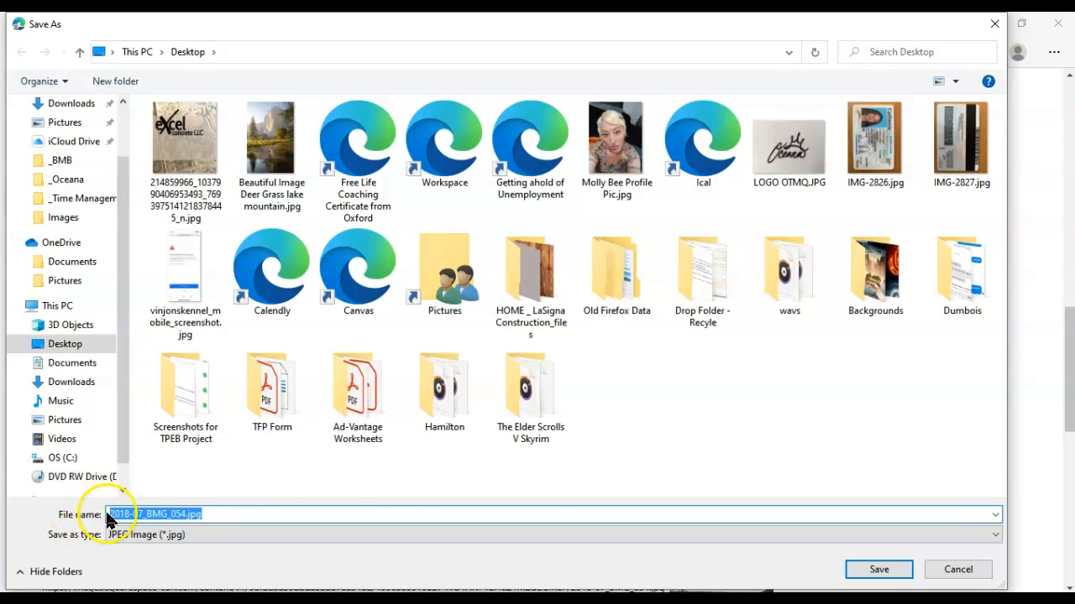
left_click(176, 513)
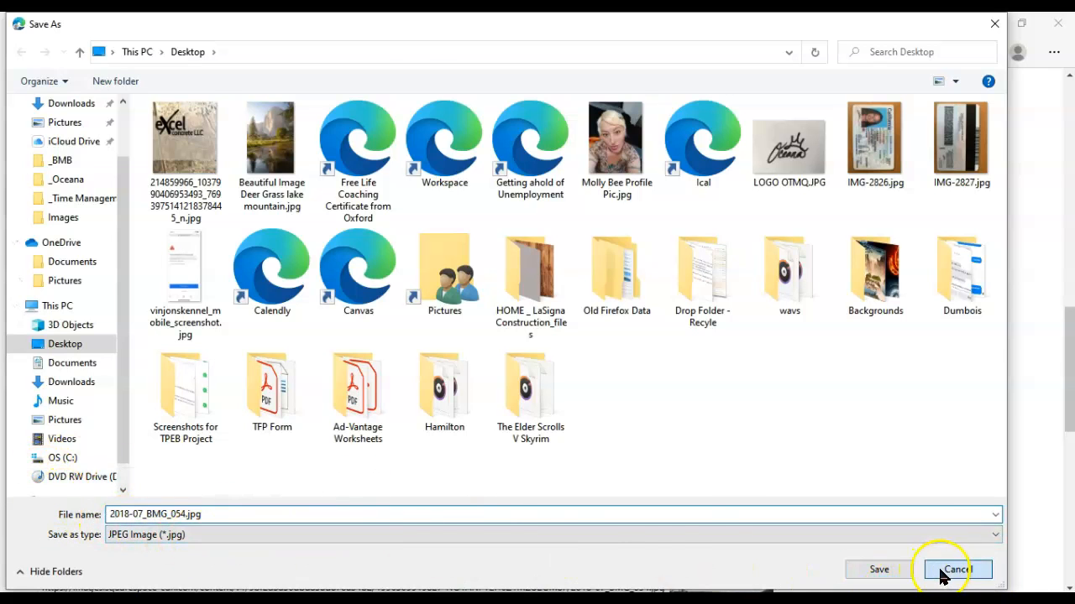
left_click(963, 569)
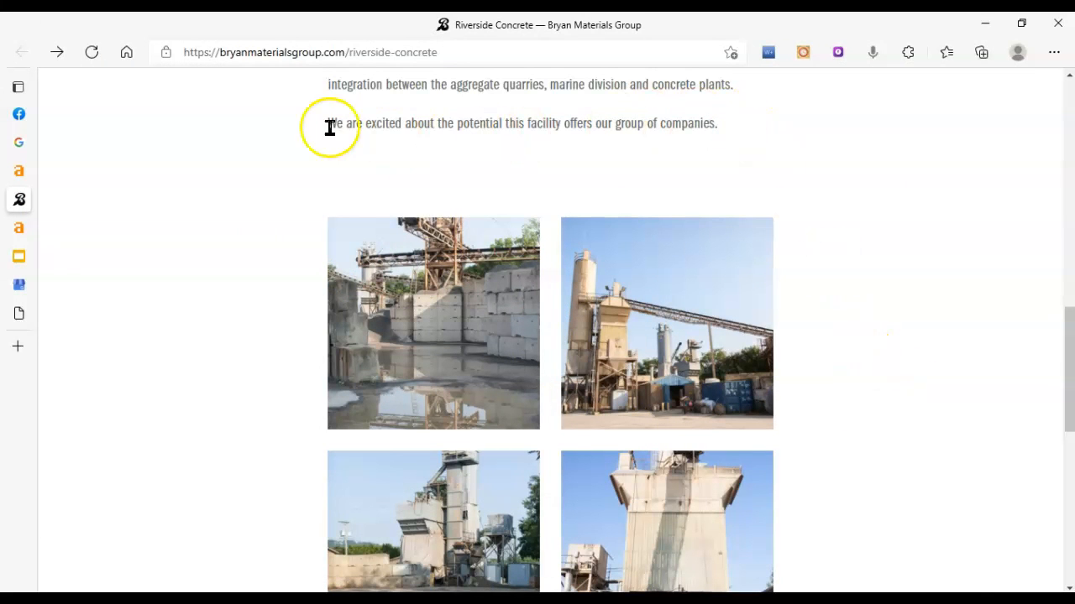
mouse_move(343, 177)
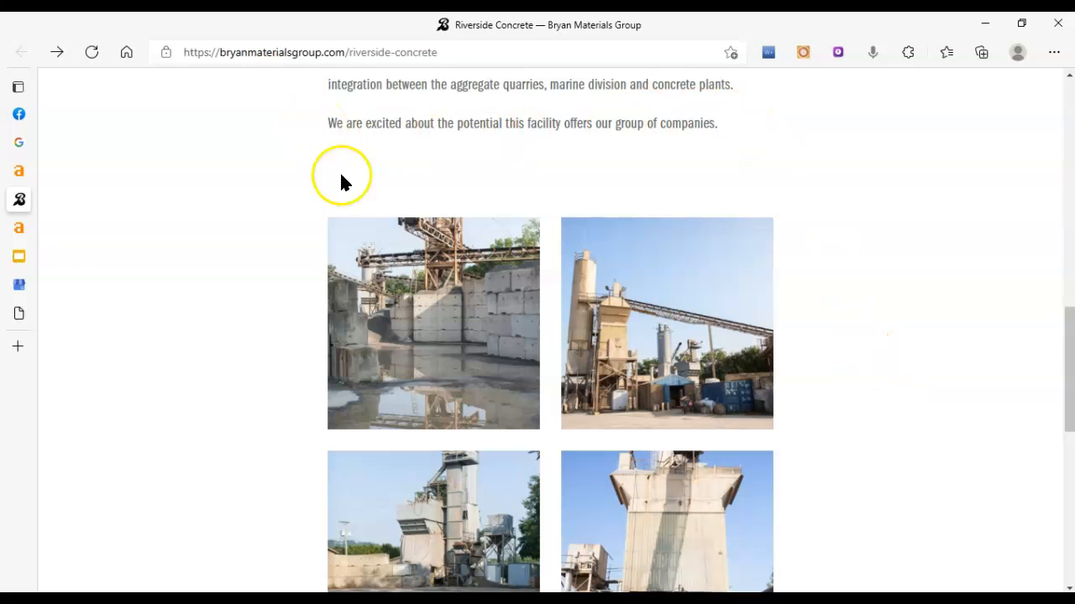
mouse_move(621, 309)
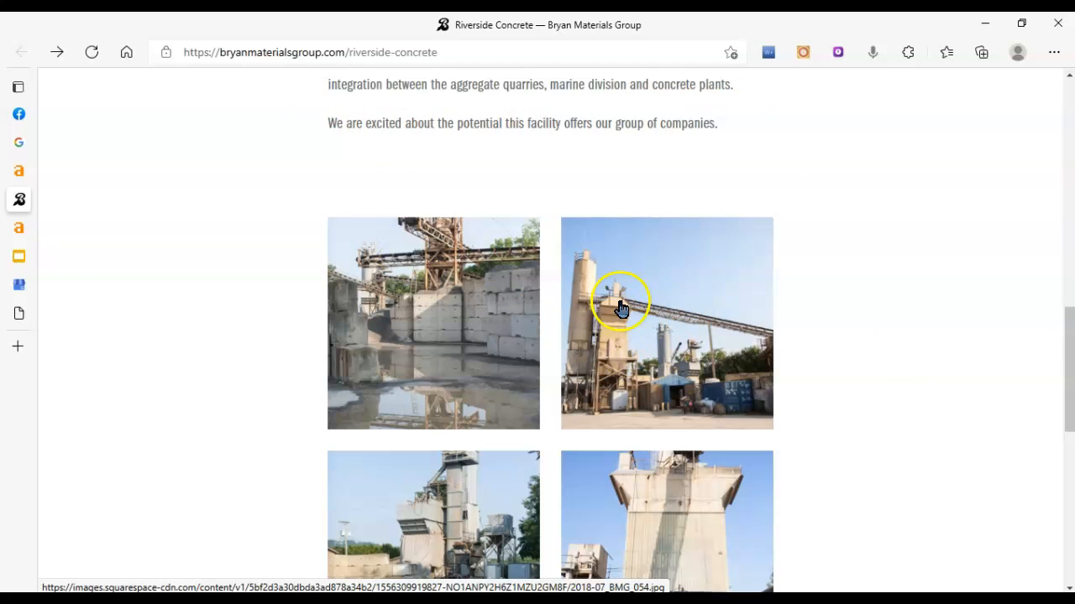
mouse_move(655, 386)
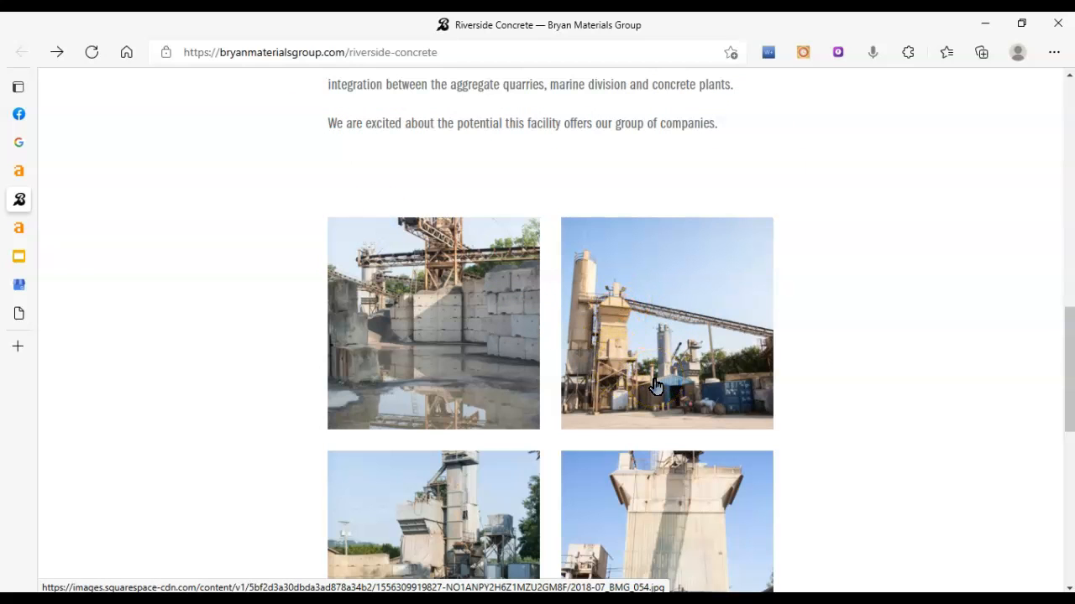
mouse_move(25, 175)
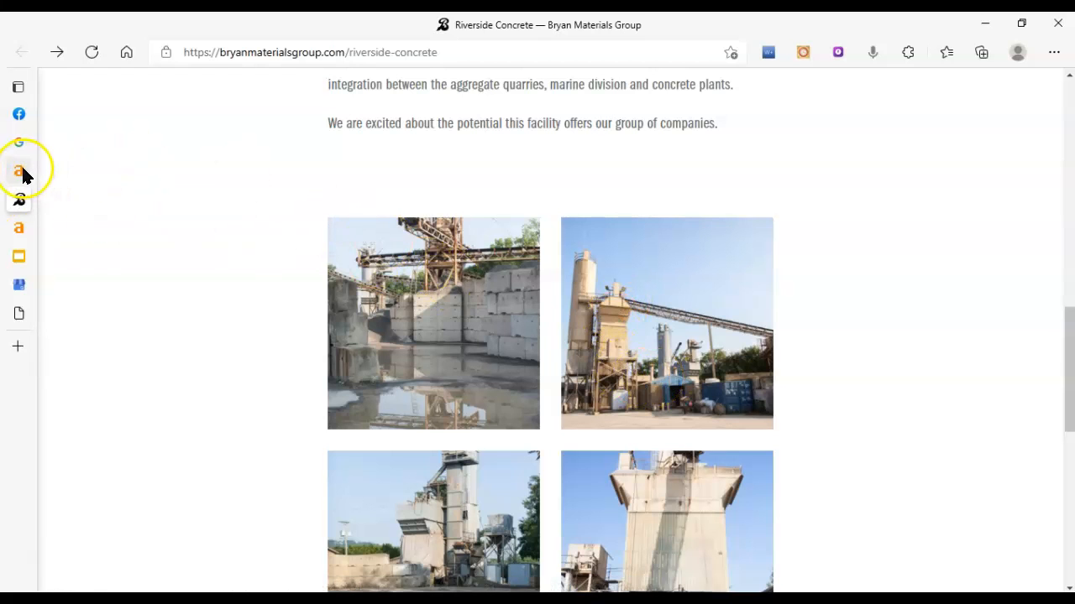
Return to the Riverside Concrete page, scroll it, and show the open tabs list.
left_click(19, 198)
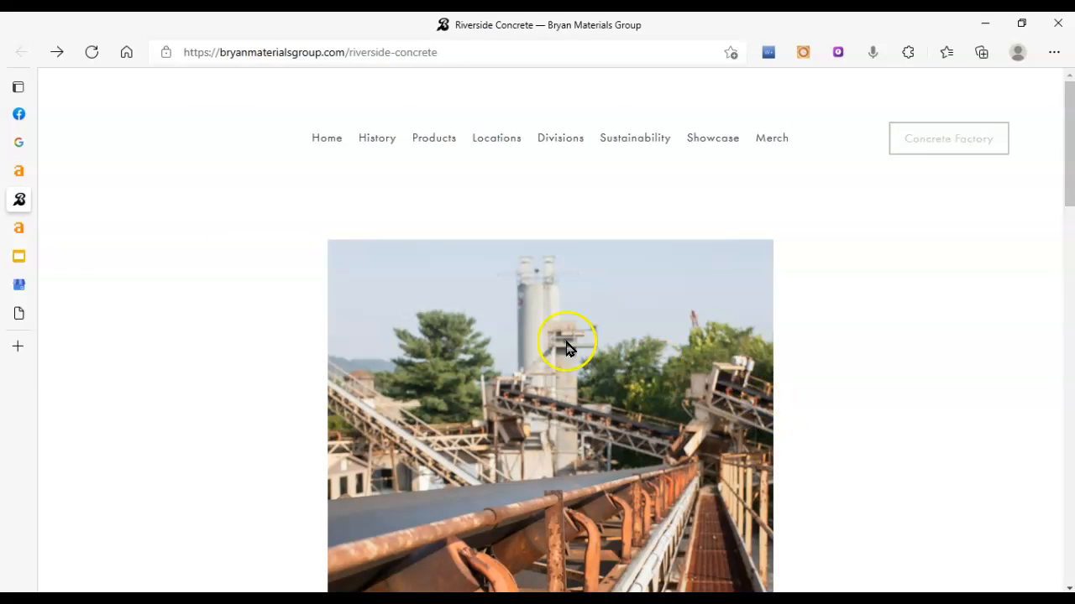
mouse_move(149, 221)
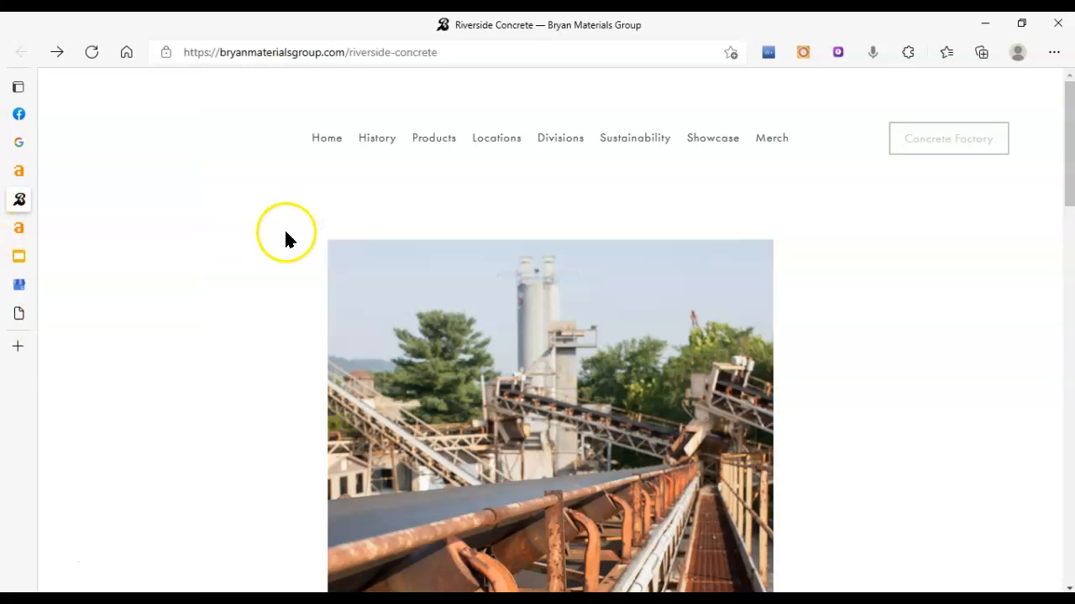
scroll("down", 3)
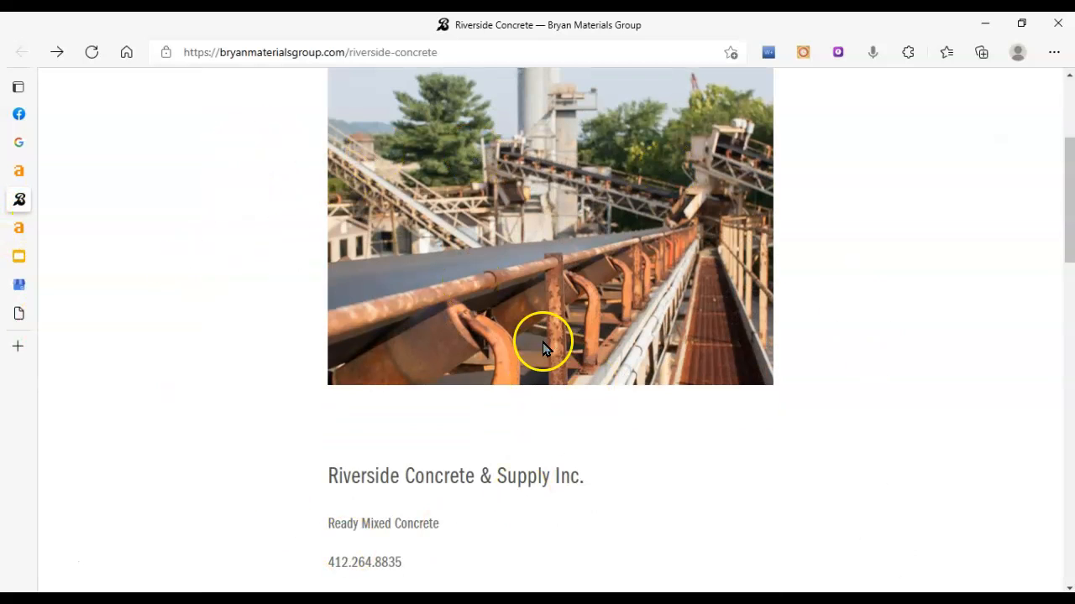
scroll("down", 3)
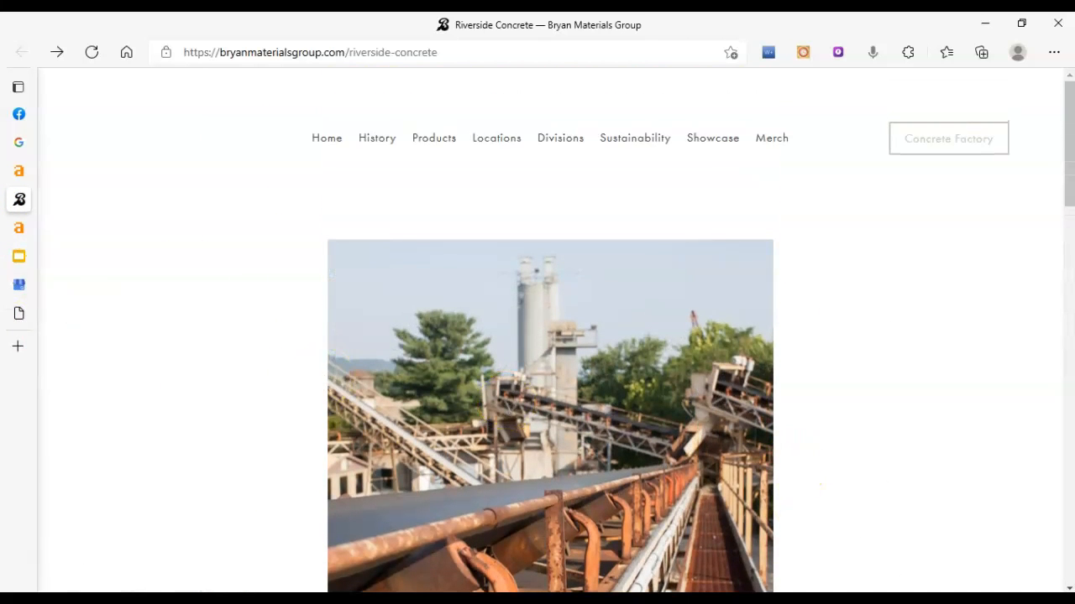
left_click(17, 86)
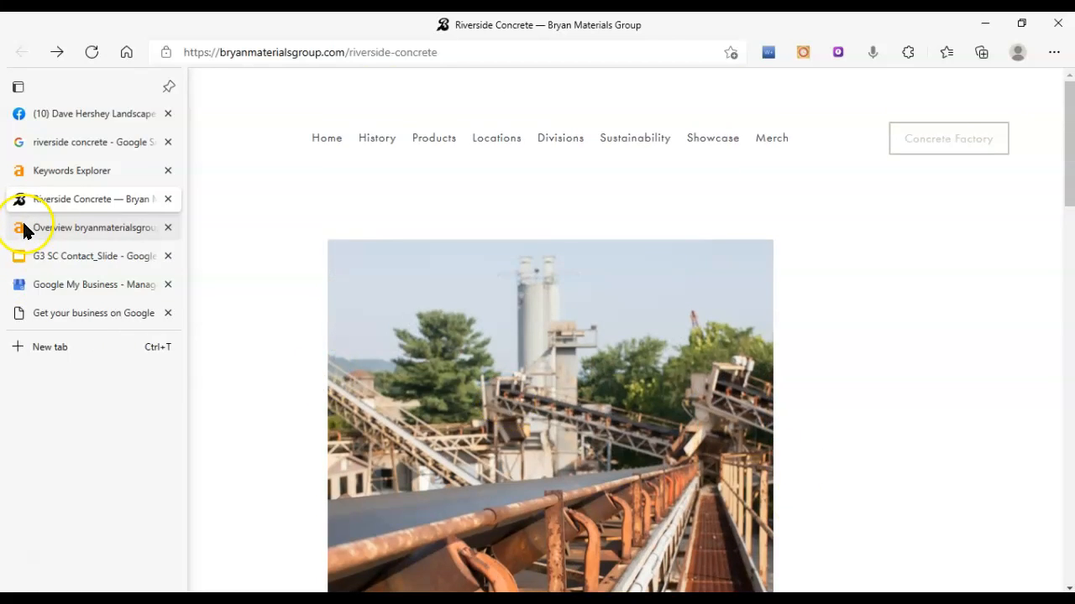
View the Ahrefs overview for the Riverside page, then select the riverside-concrete part of its address.
left_click(94, 229)
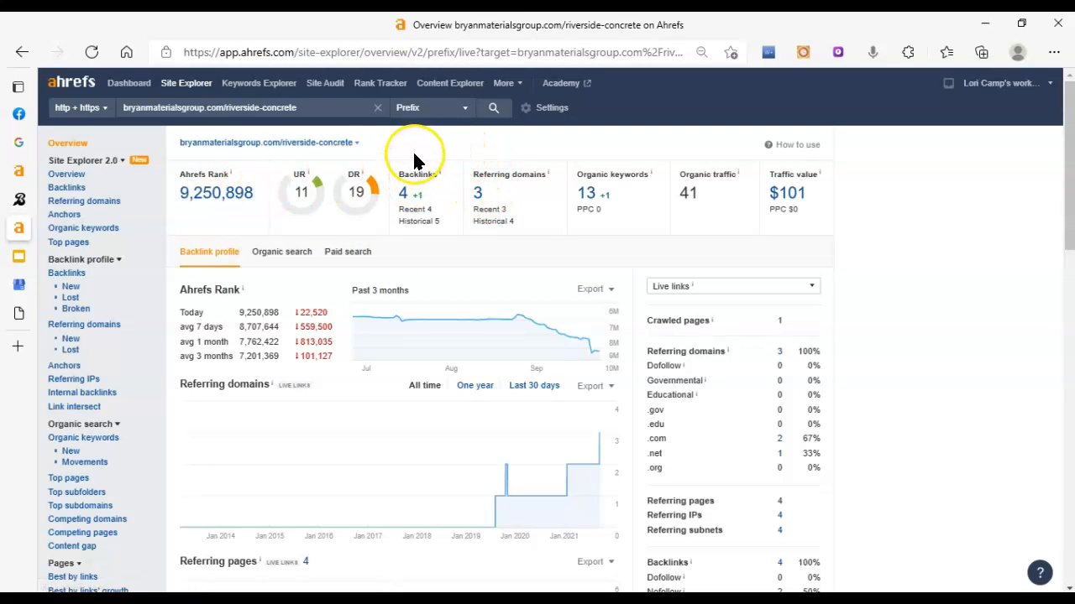
mouse_move(418, 159)
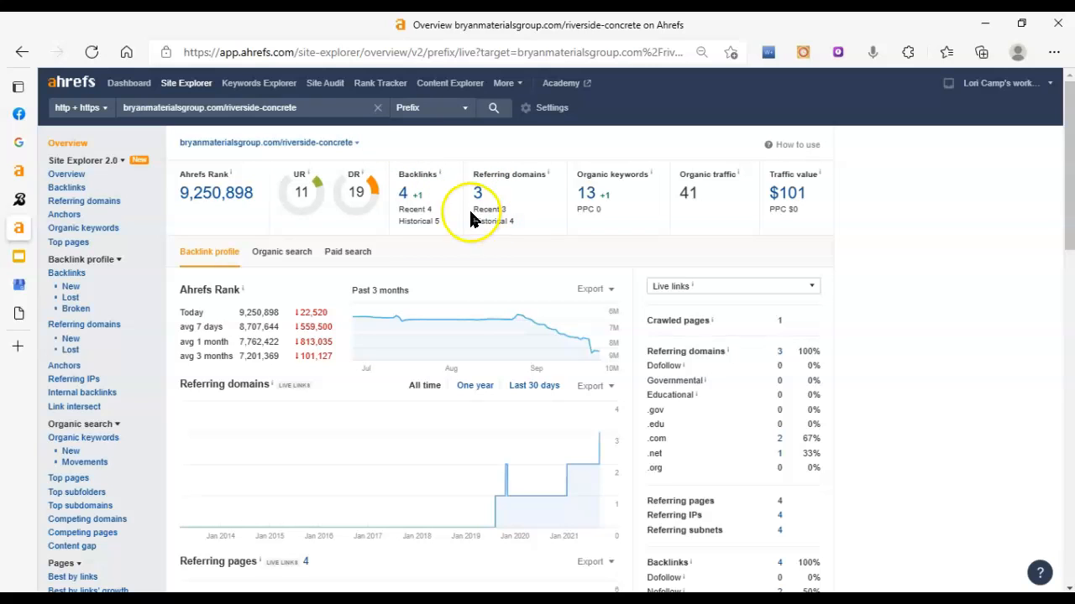
mouse_move(117, 107)
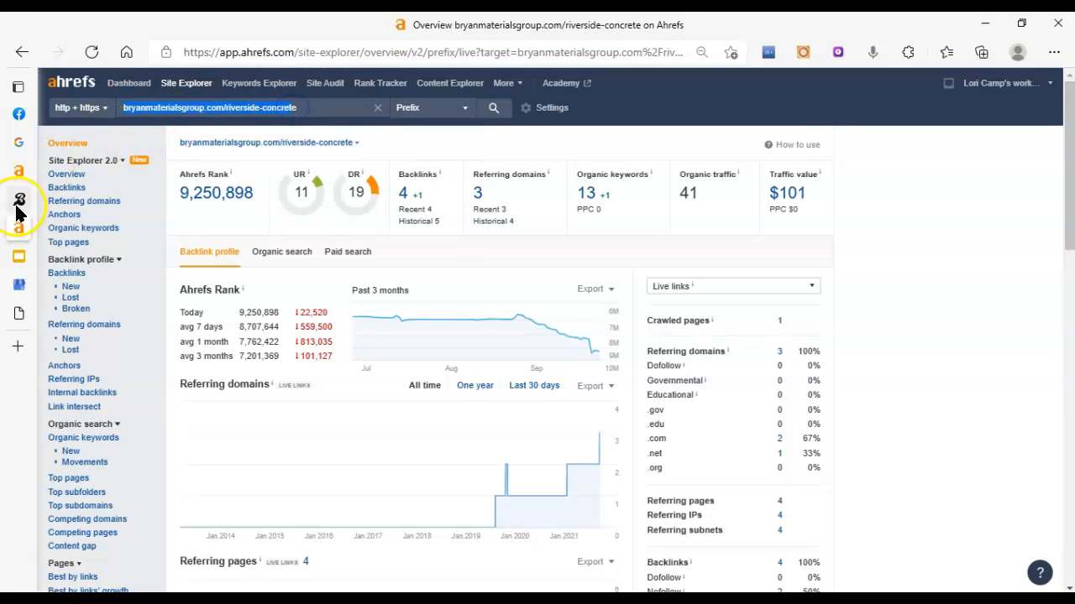
left_click(19, 200)
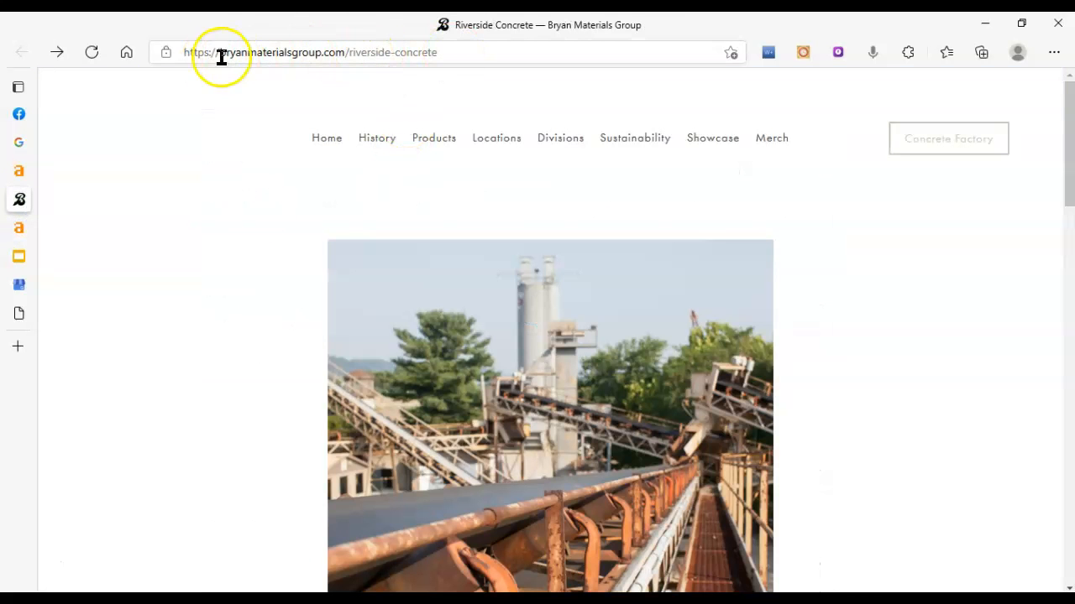
double_click(390, 52)
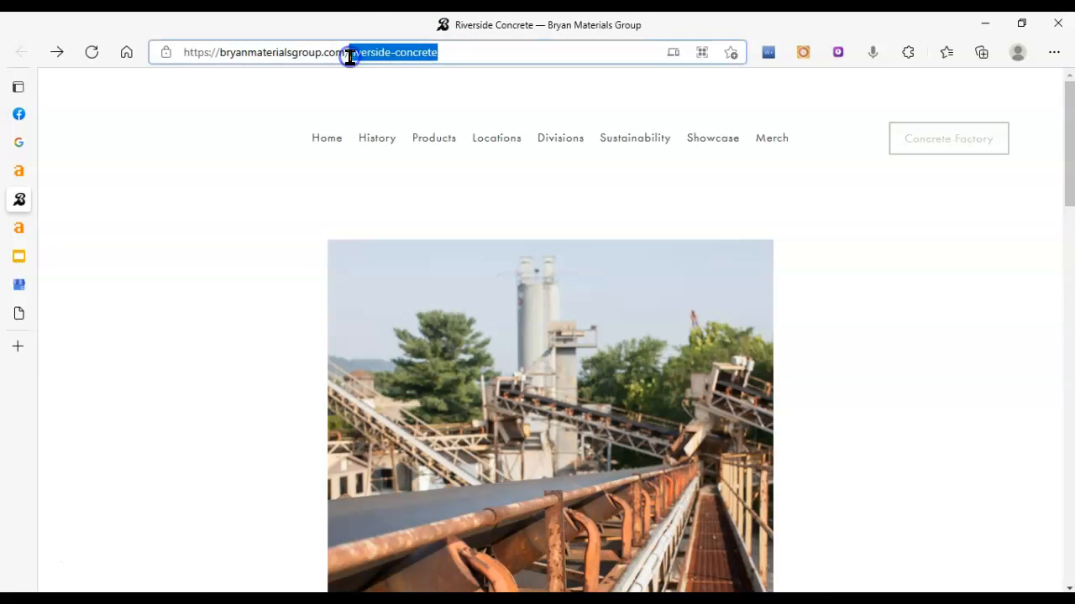
mouse_move(171, 193)
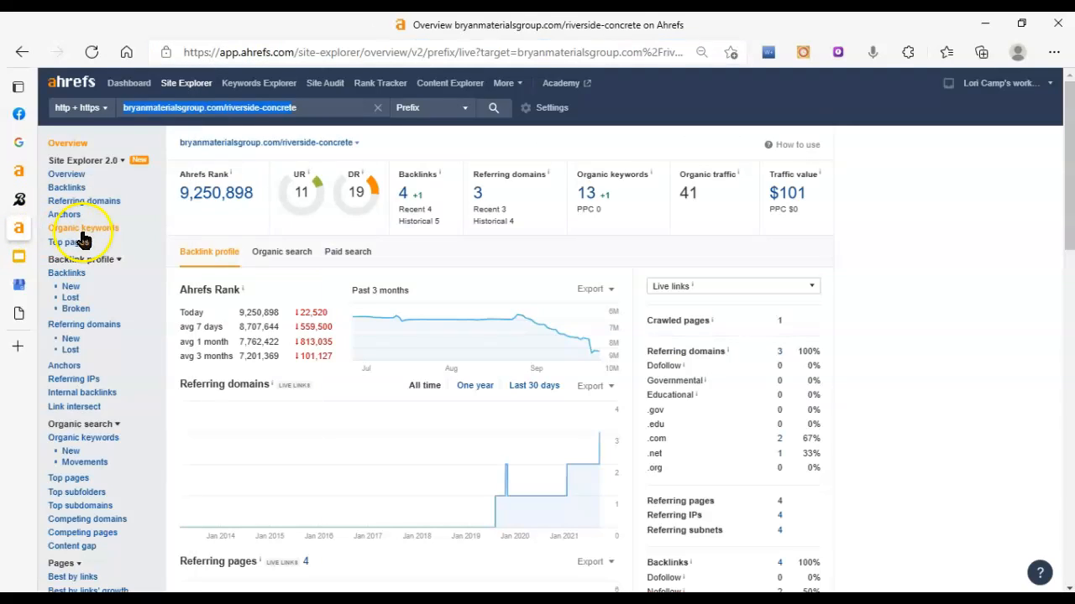
mouse_move(445, 191)
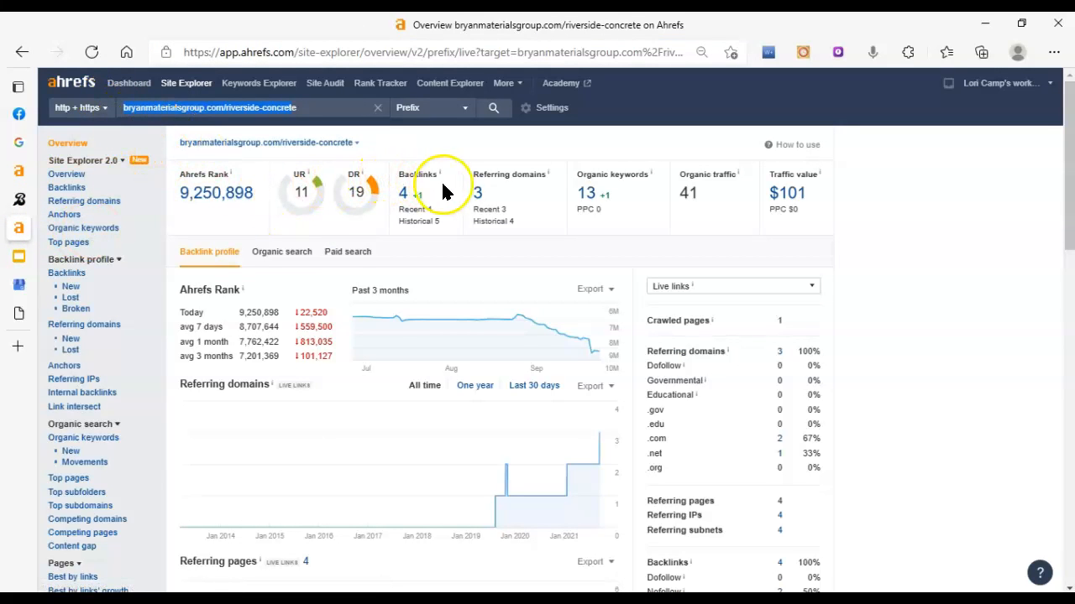
mouse_move(433, 124)
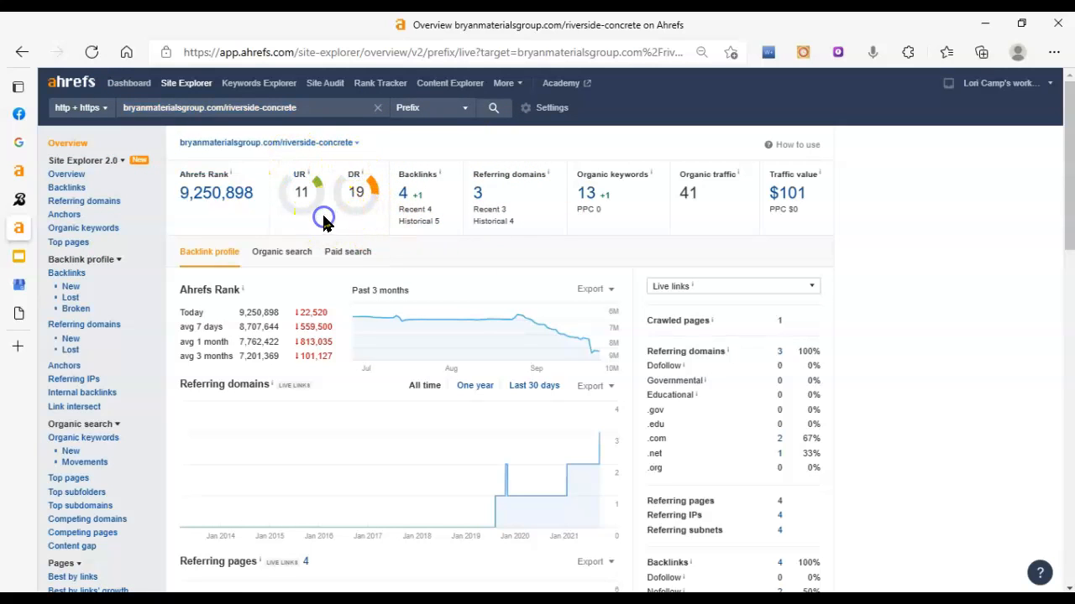
mouse_move(326, 212)
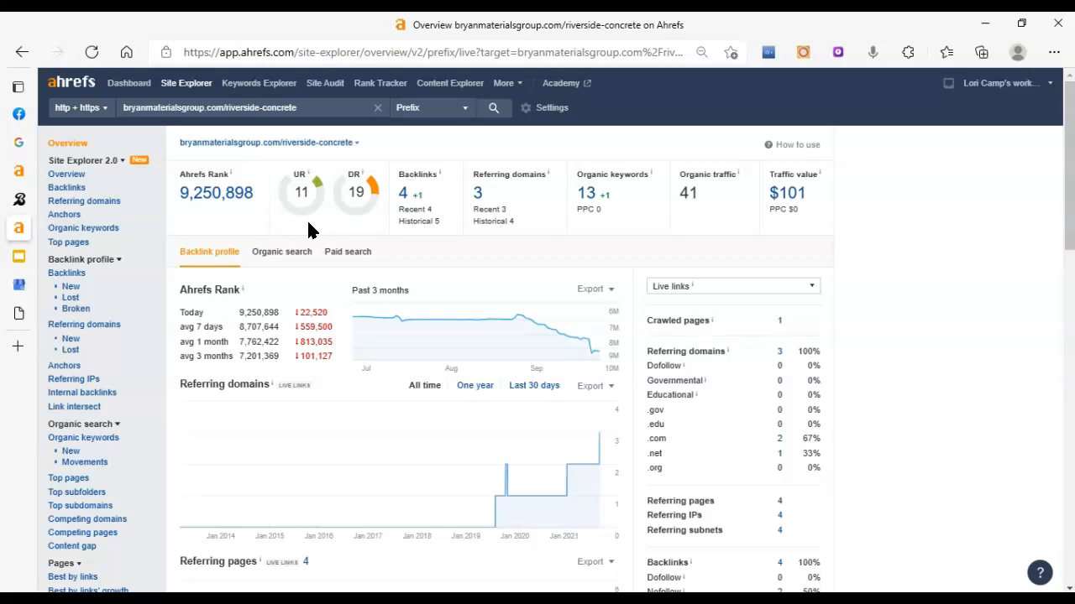
mouse_move(324, 232)
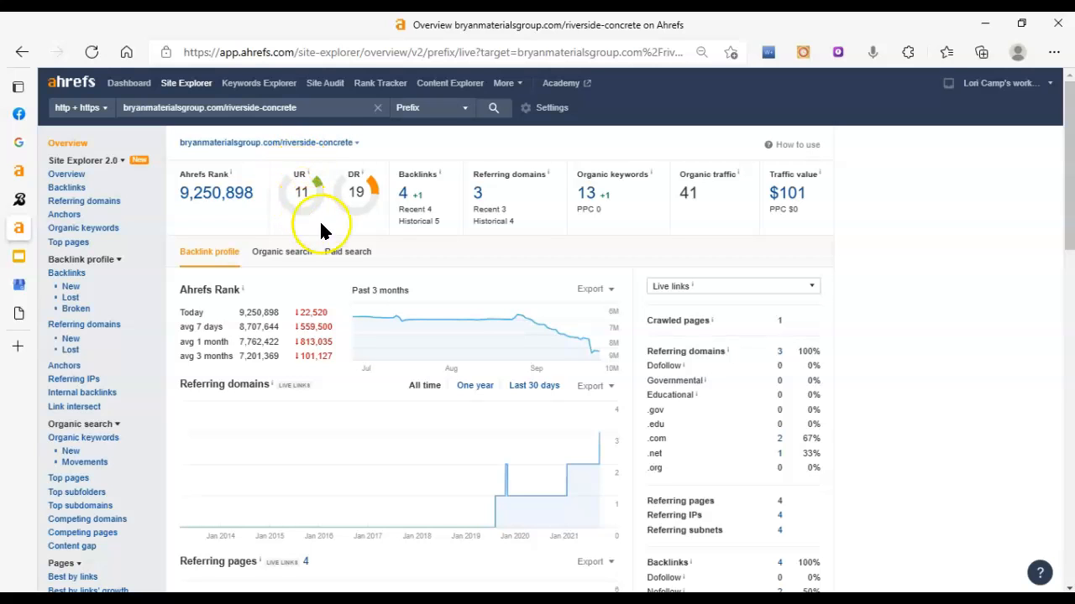
mouse_move(463, 191)
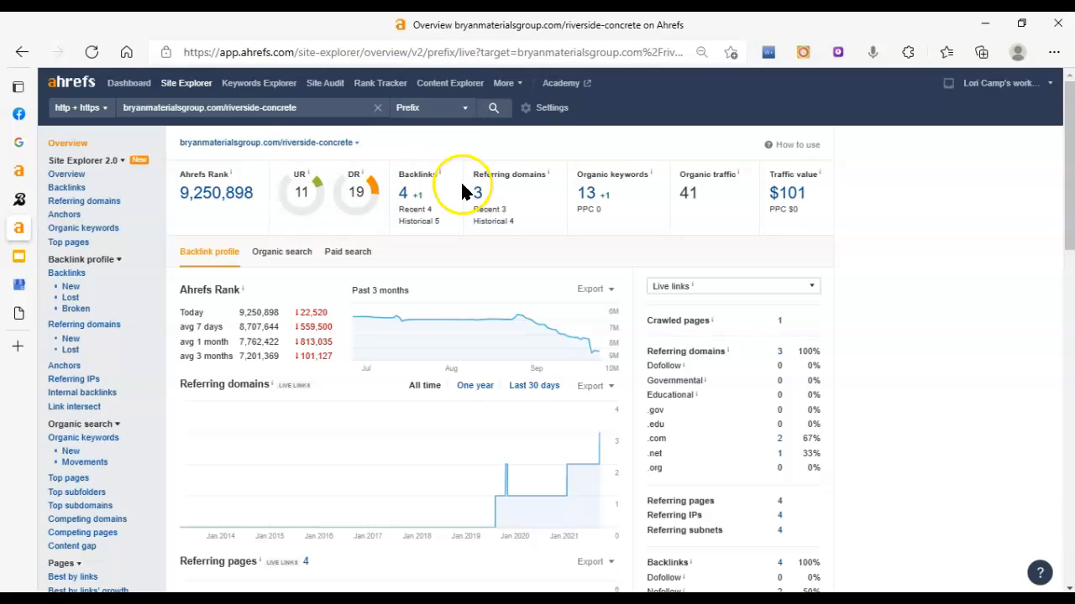
mouse_move(383, 211)
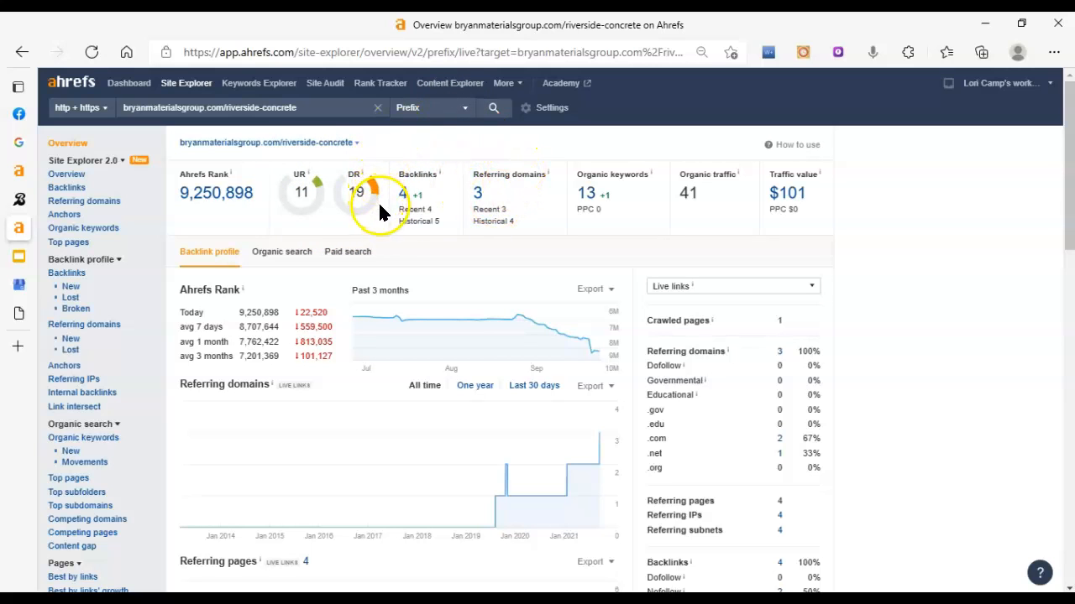
mouse_move(397, 191)
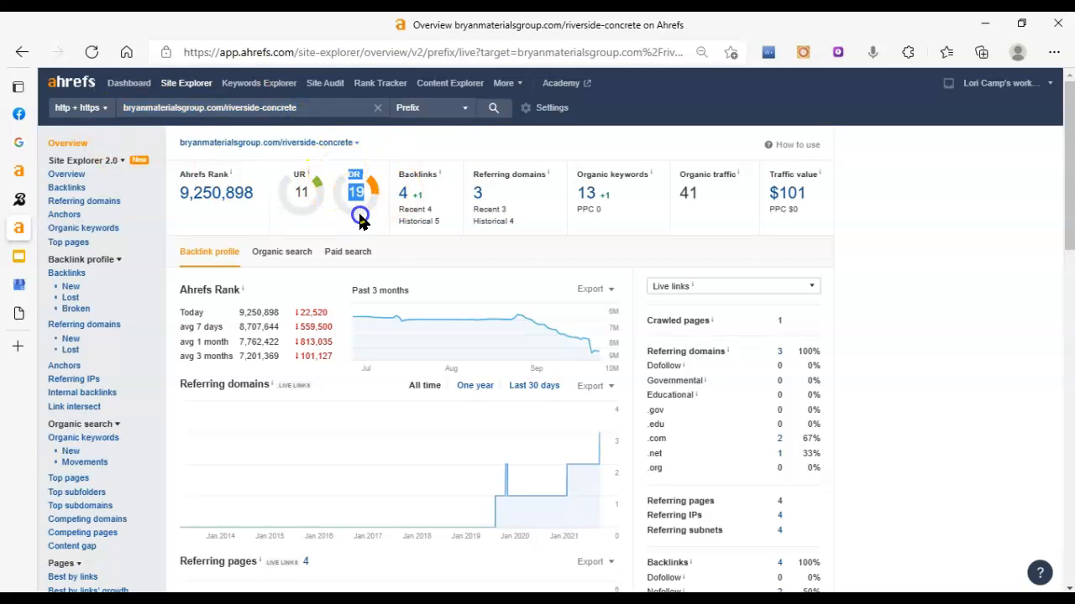
mouse_move(349, 232)
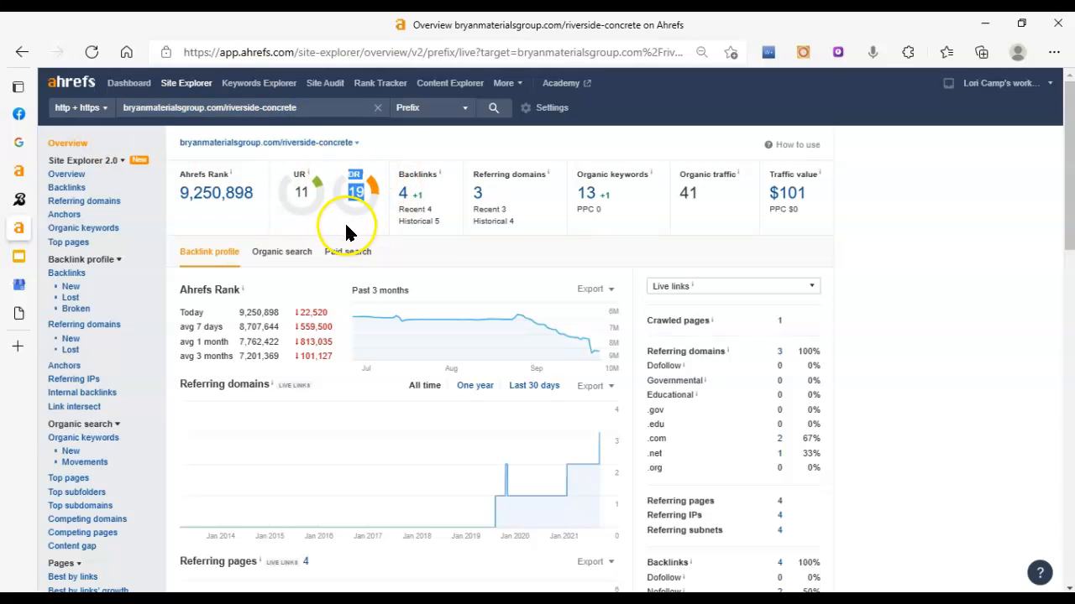
mouse_move(373, 215)
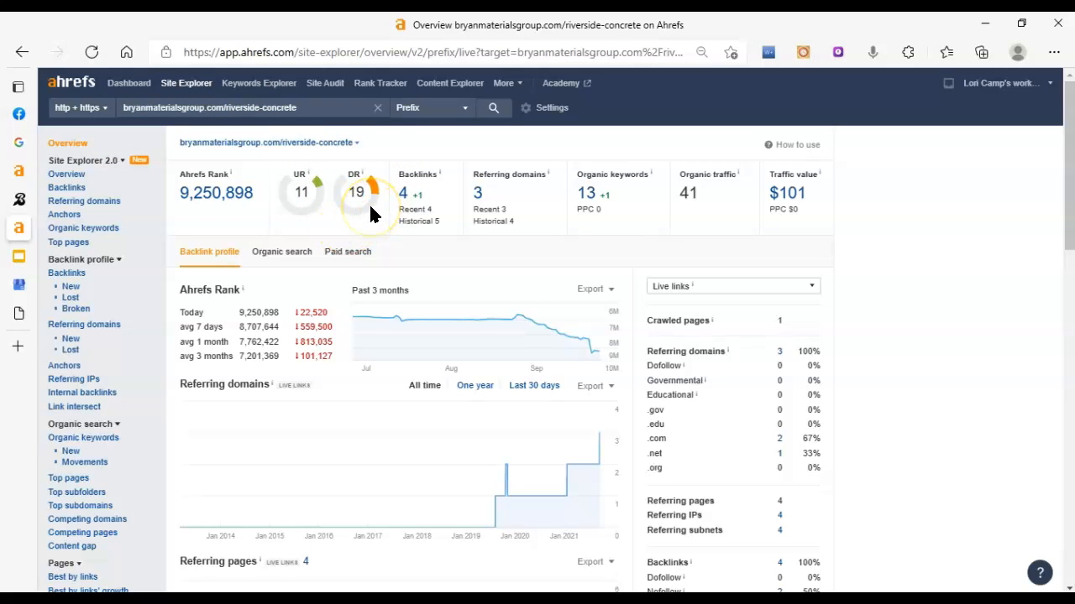
mouse_move(299, 199)
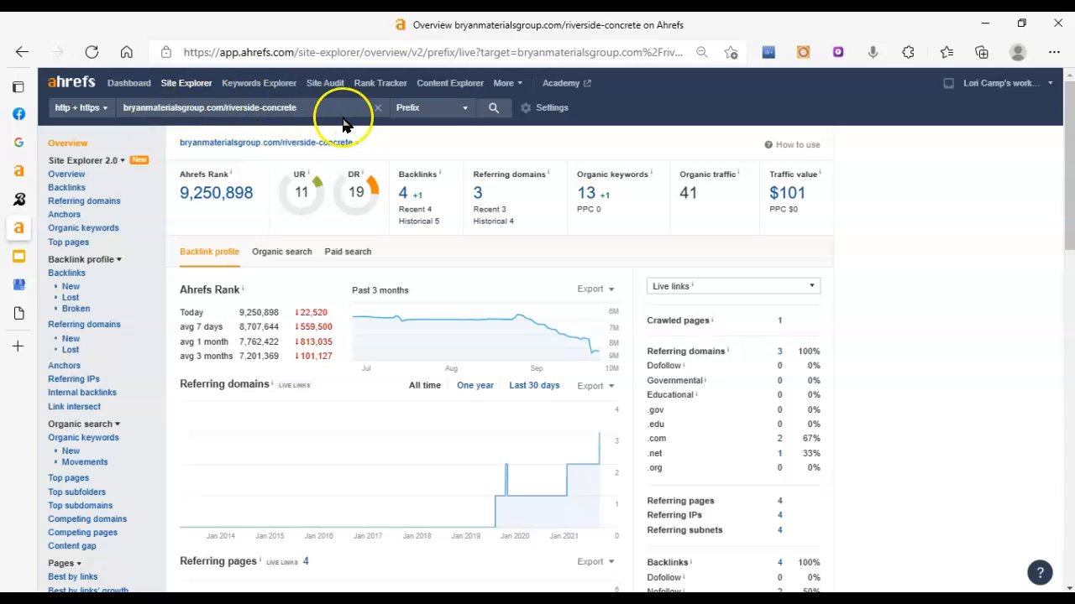
Switch the target scope to *.domain/* so the whole domain and its subdomains are analysed.
left_click(456, 108)
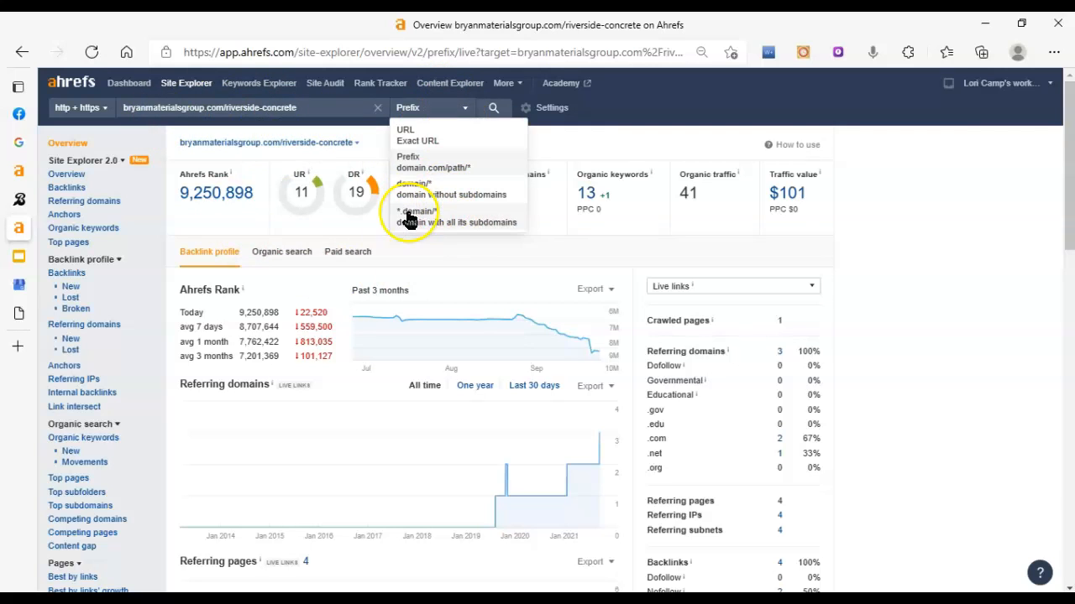
left_click(410, 216)
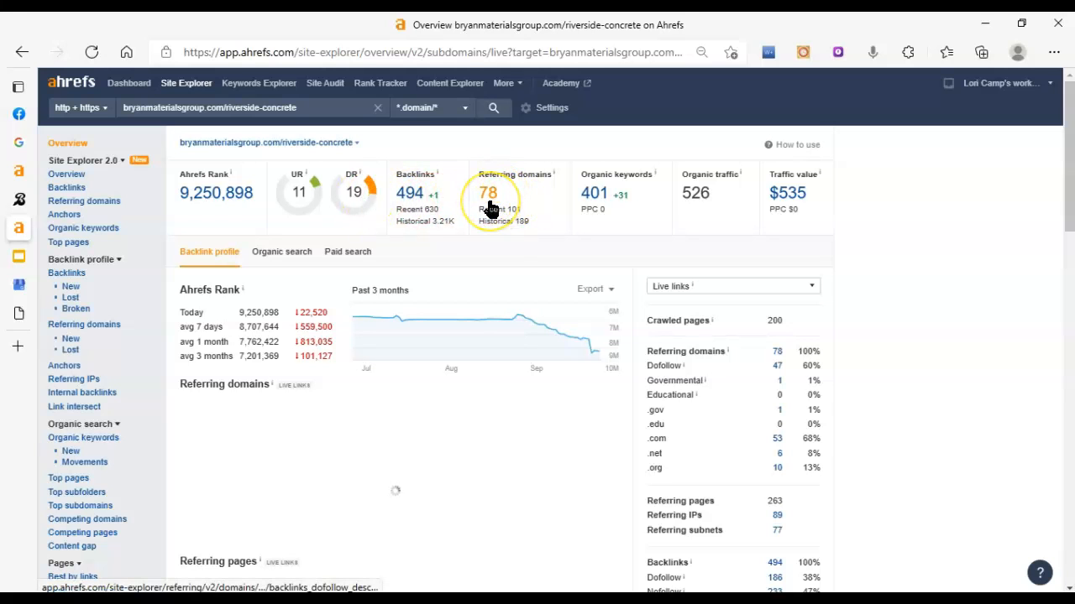
Show the full Referring Domains table for the 78 linking domains and look down the list.
left_click(490, 191)
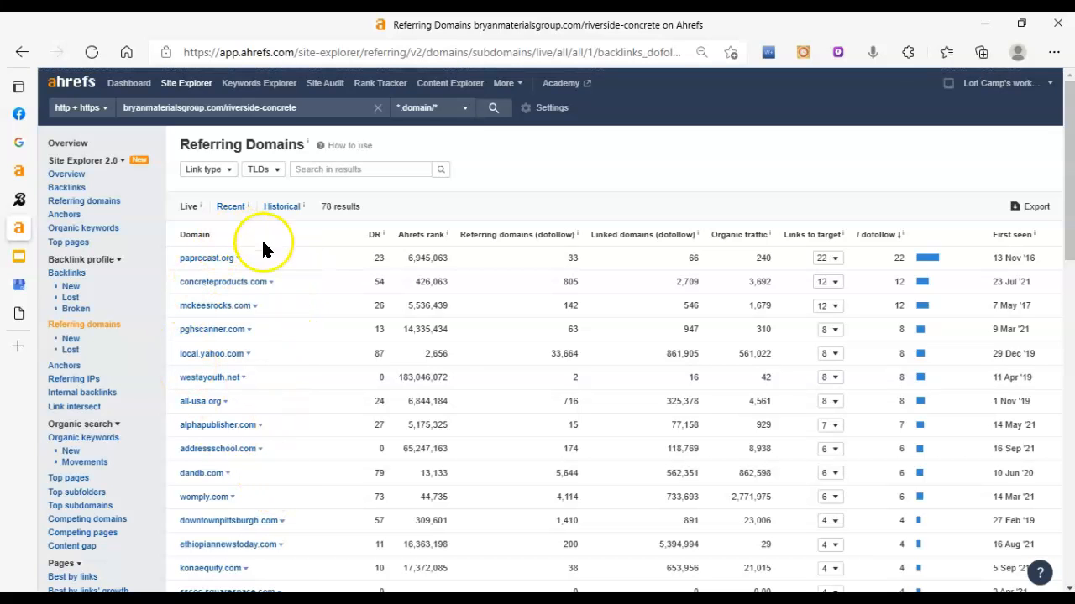
scroll("down", 3)
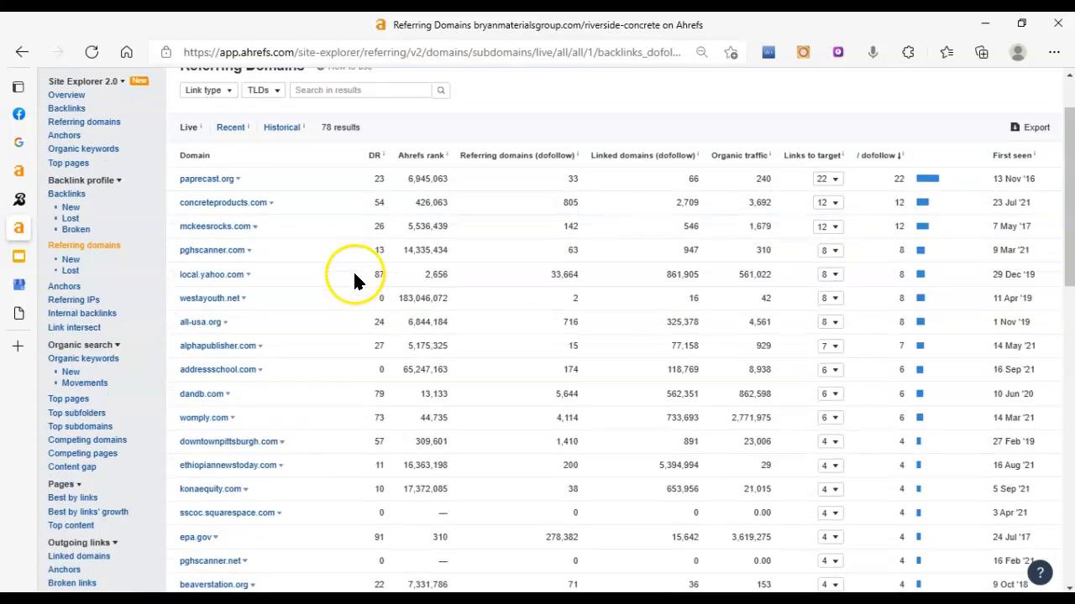
scroll("down", 3)
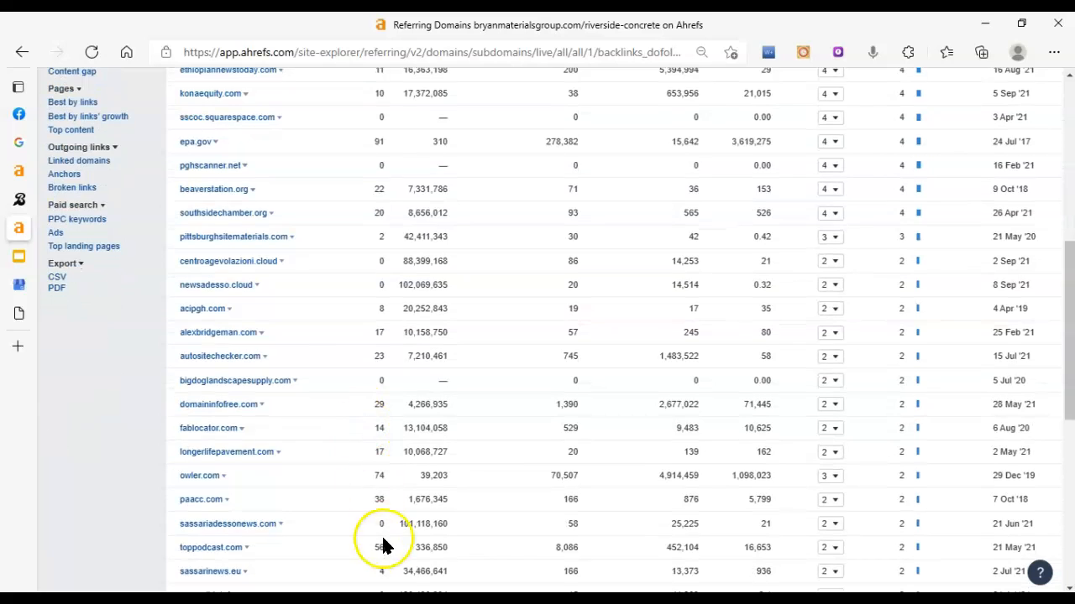
scroll("down", 3)
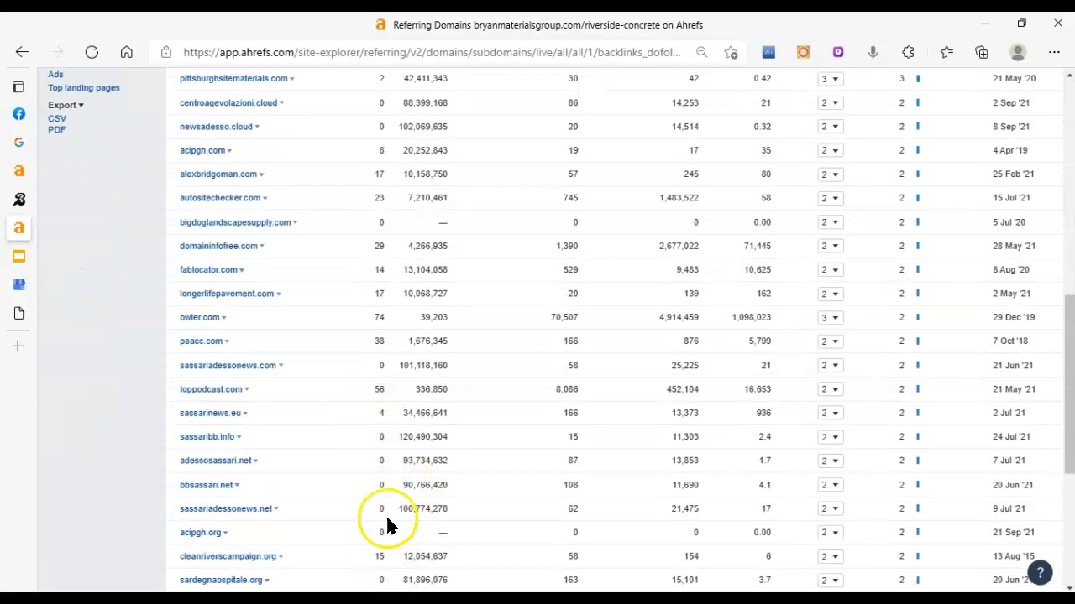
scroll("down", 3)
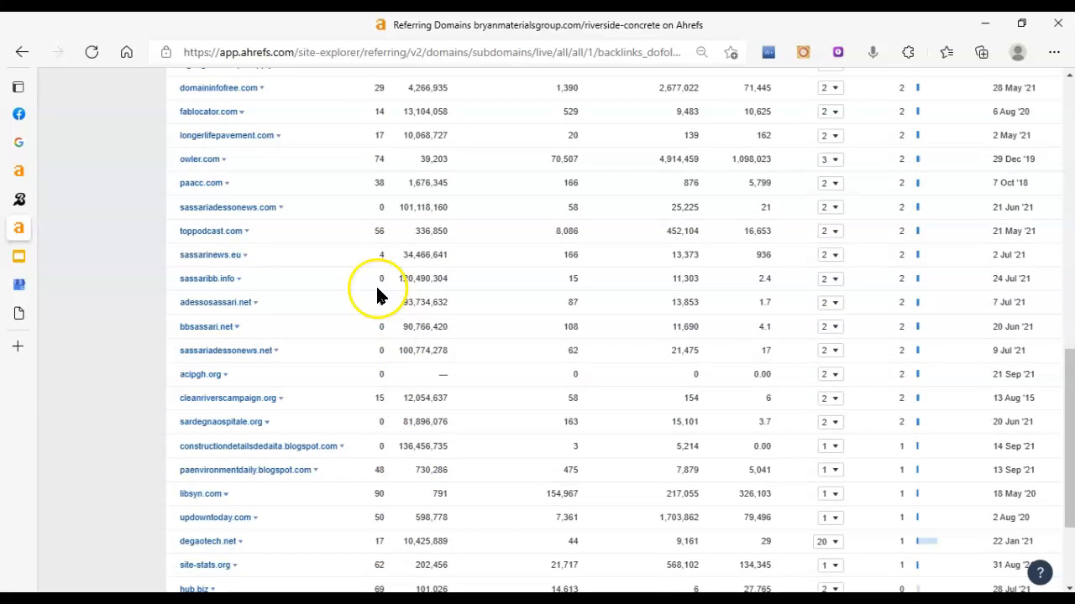
scroll("down", 3)
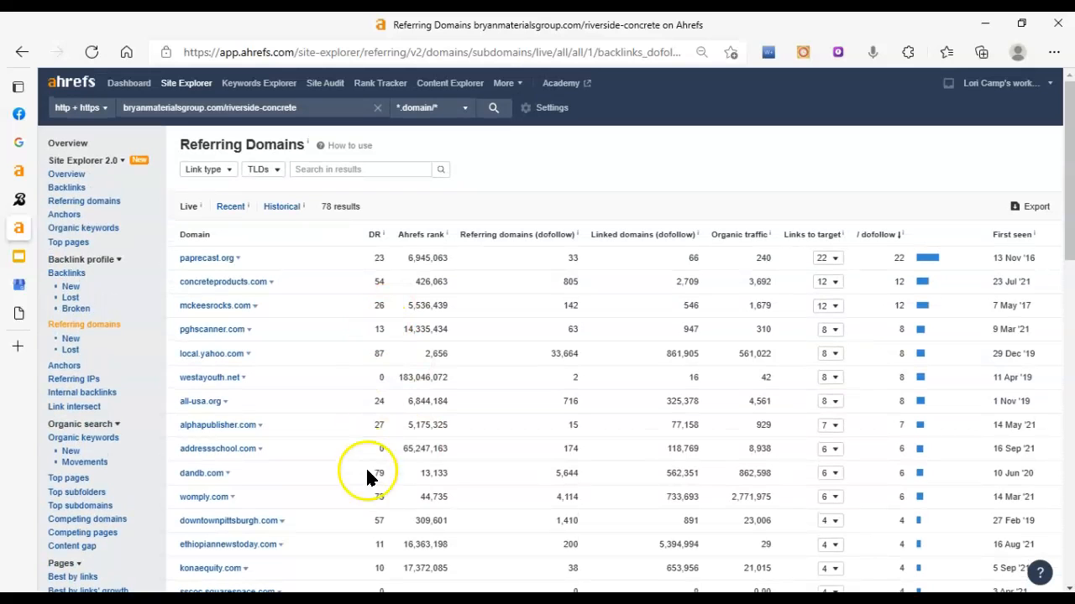
Return to the Riverside Concrete page tab and continue looking down it.
left_click(370, 476)
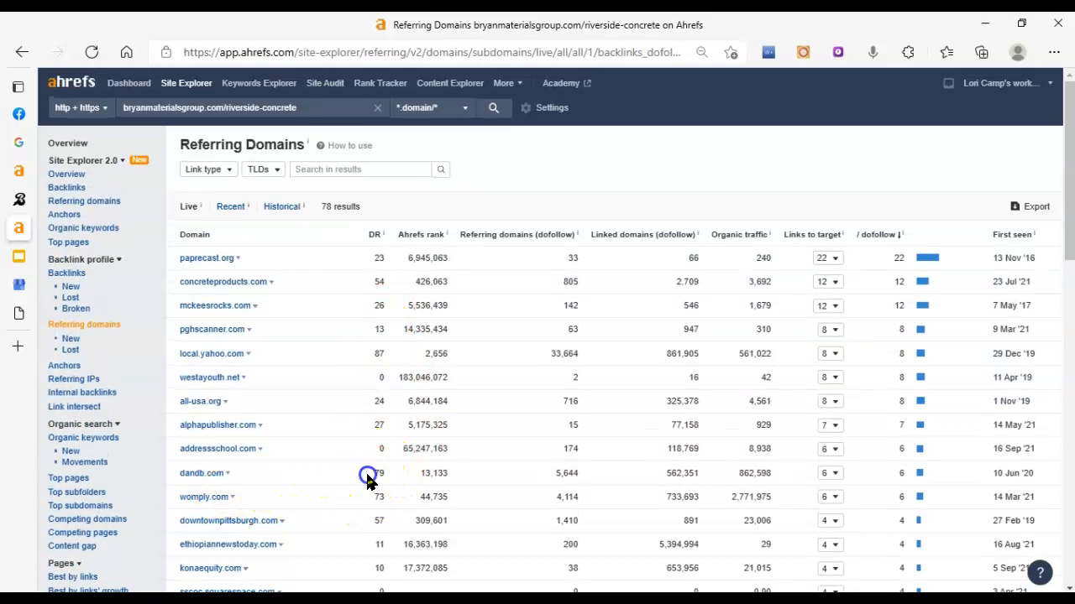
scroll("down", 3)
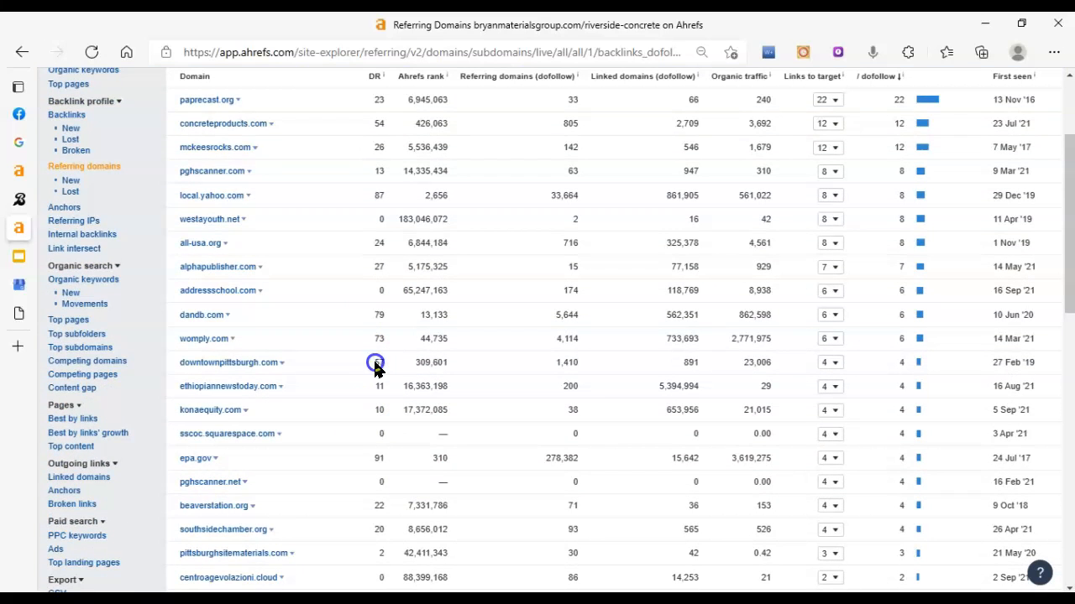
scroll("down", 3)
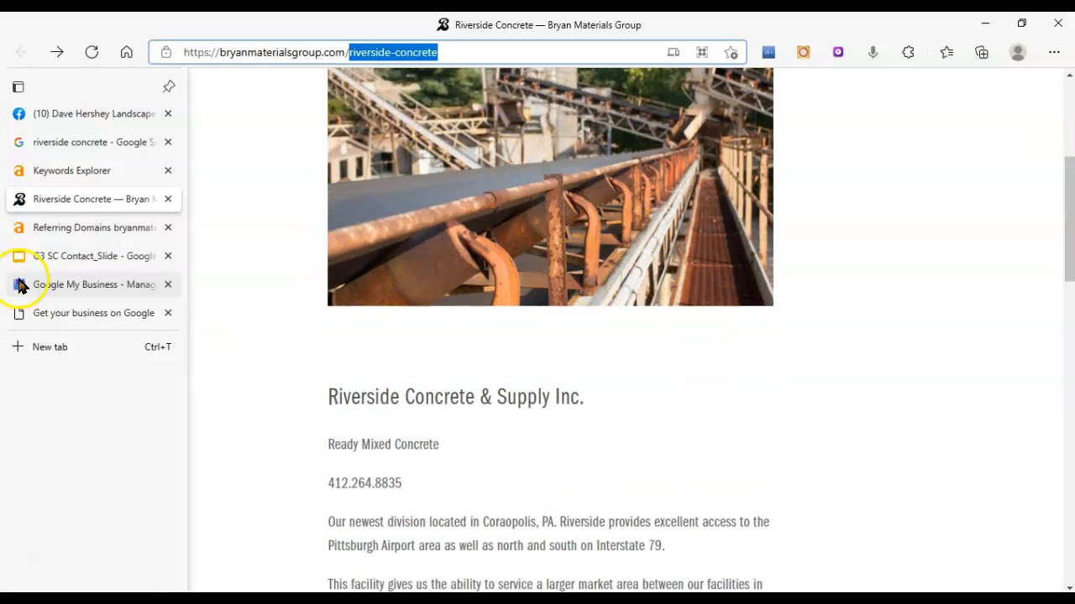
mouse_move(98, 255)
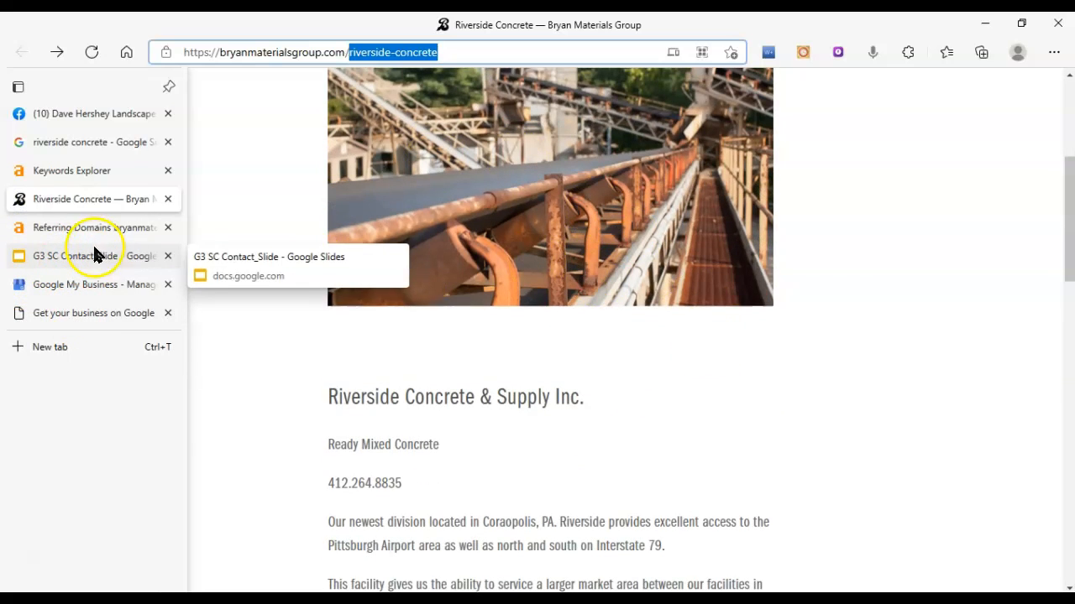
Show the G3 SC Contact_Slide presentation with its three steps for generating more clients.
left_click(84, 255)
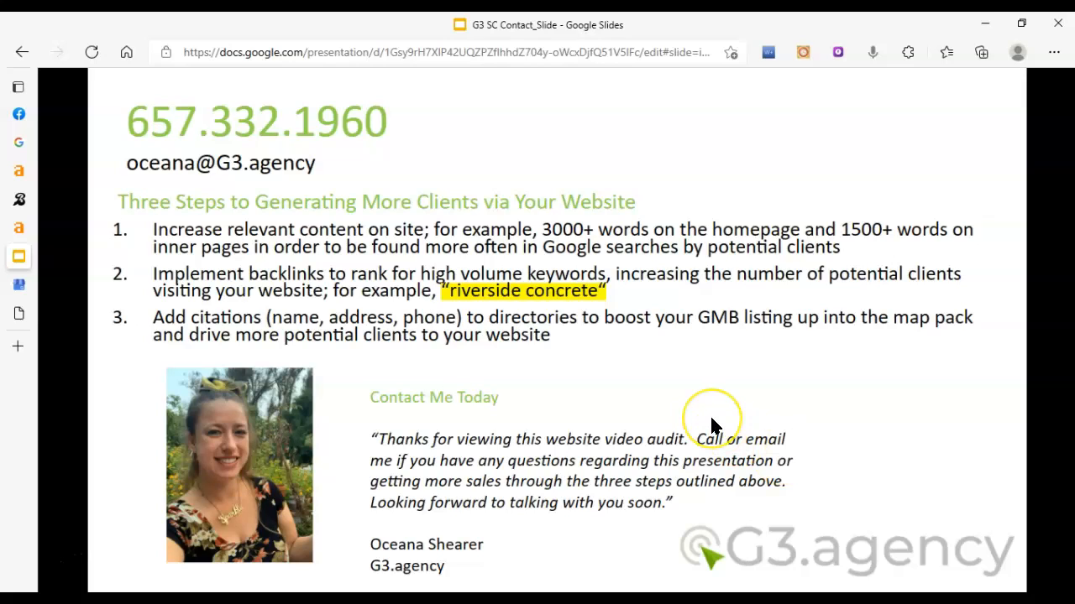
mouse_move(647, 399)
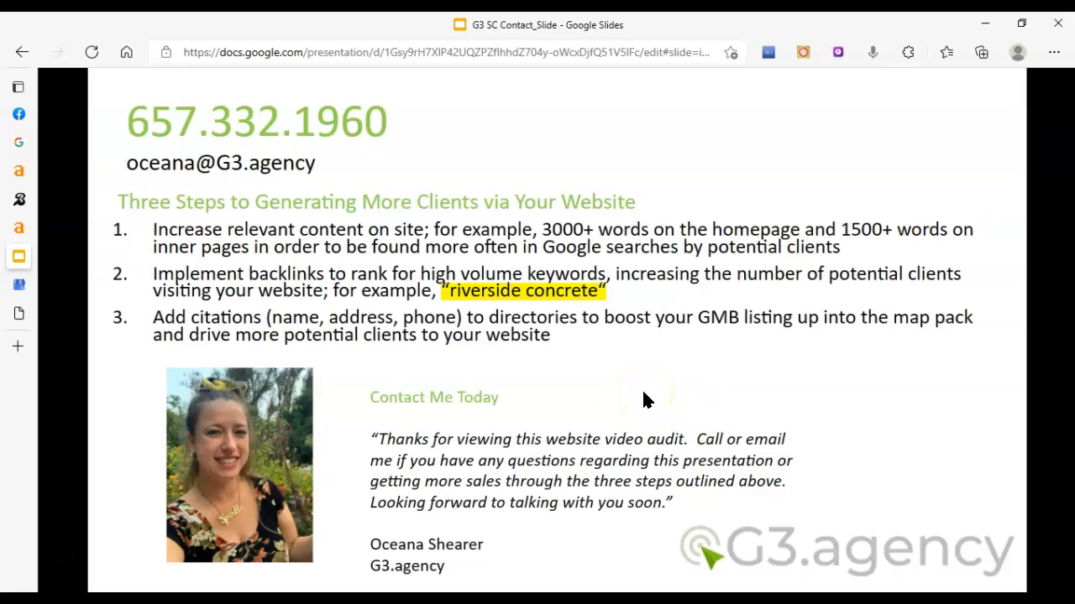
mouse_move(648, 399)
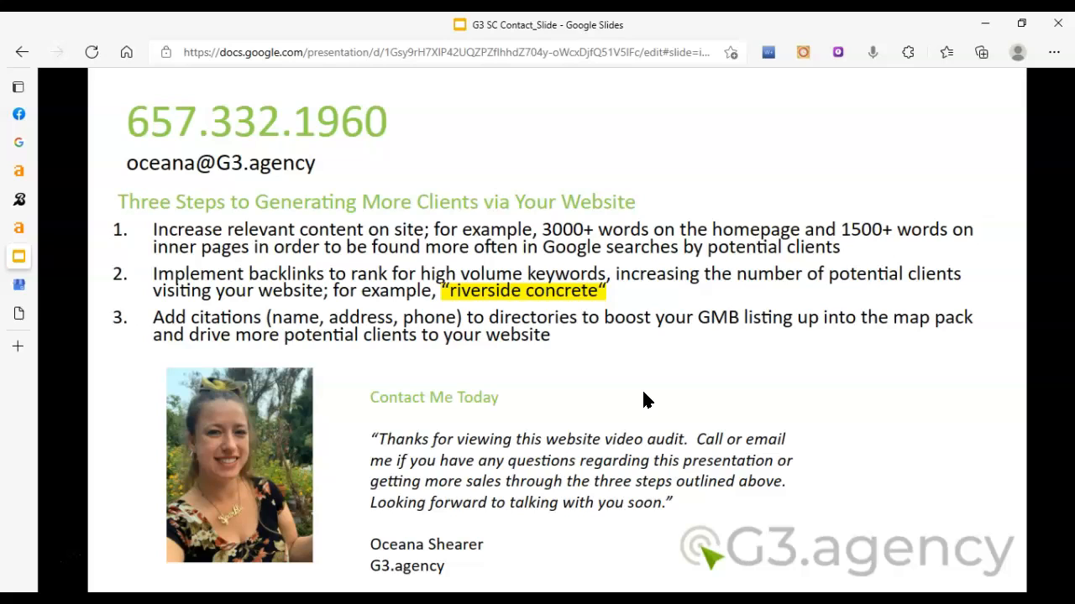
mouse_move(645, 400)
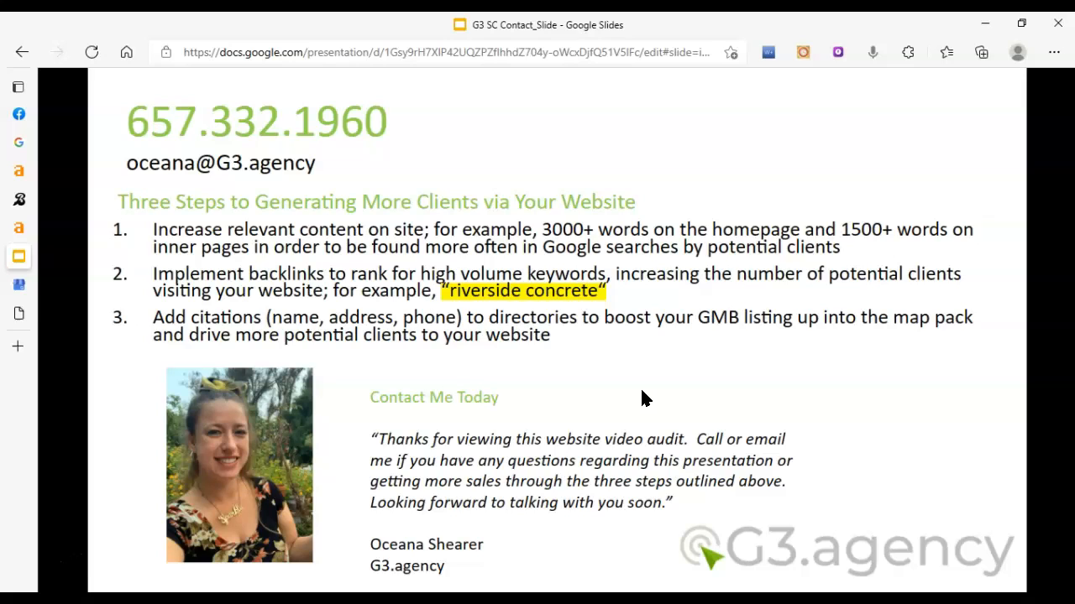